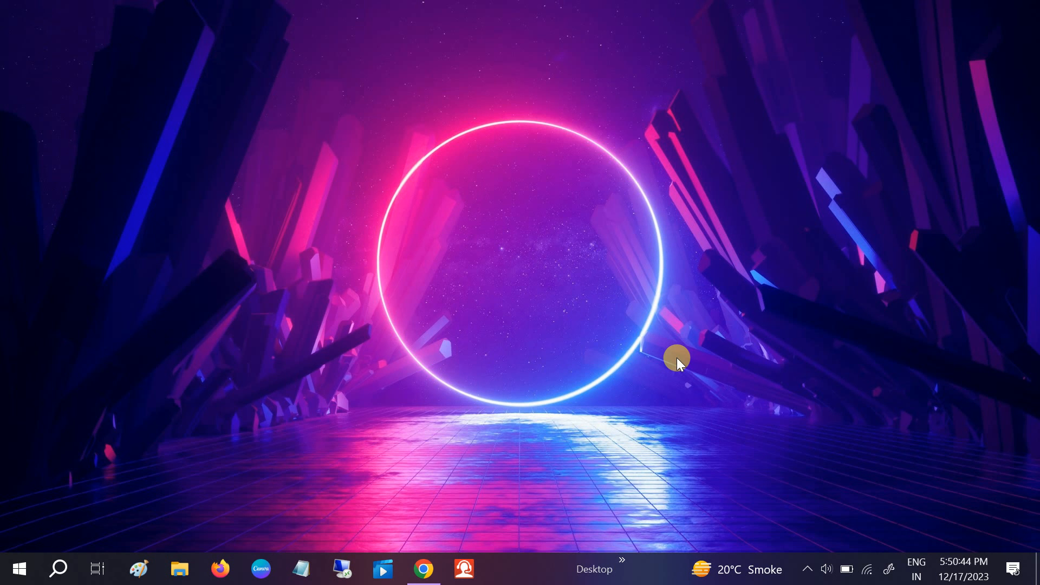
Launch Control Panel from Start search 'control', viewing all items as large icons.
{"action": "left_click", "coordinate": [806, 569]}
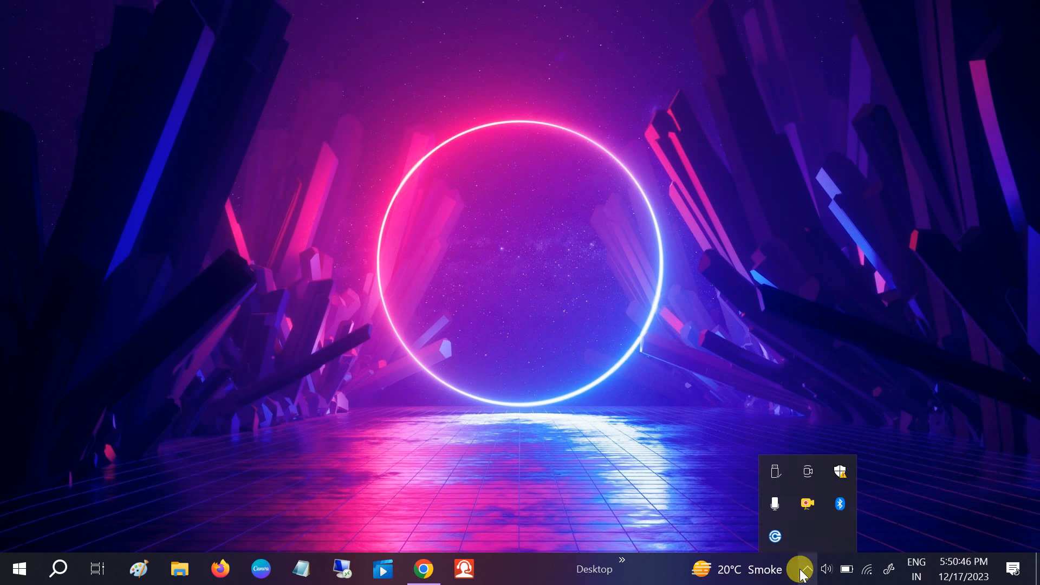
{"action": "mouse_move", "coordinate": [839, 504]}
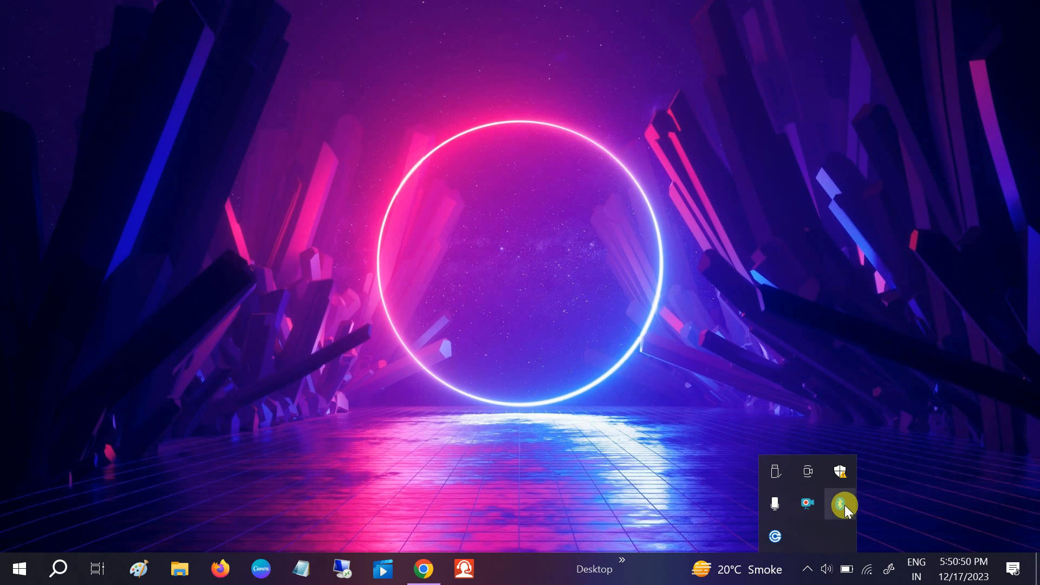
{"action": "mouse_move", "coordinate": [844, 505]}
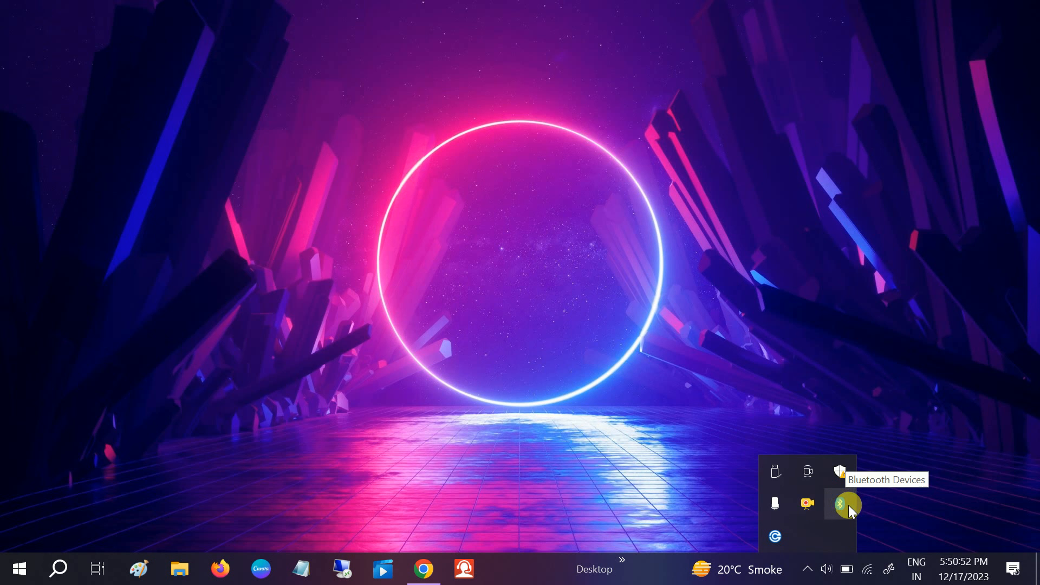
{"action": "mouse_move", "coordinate": [484, 378]}
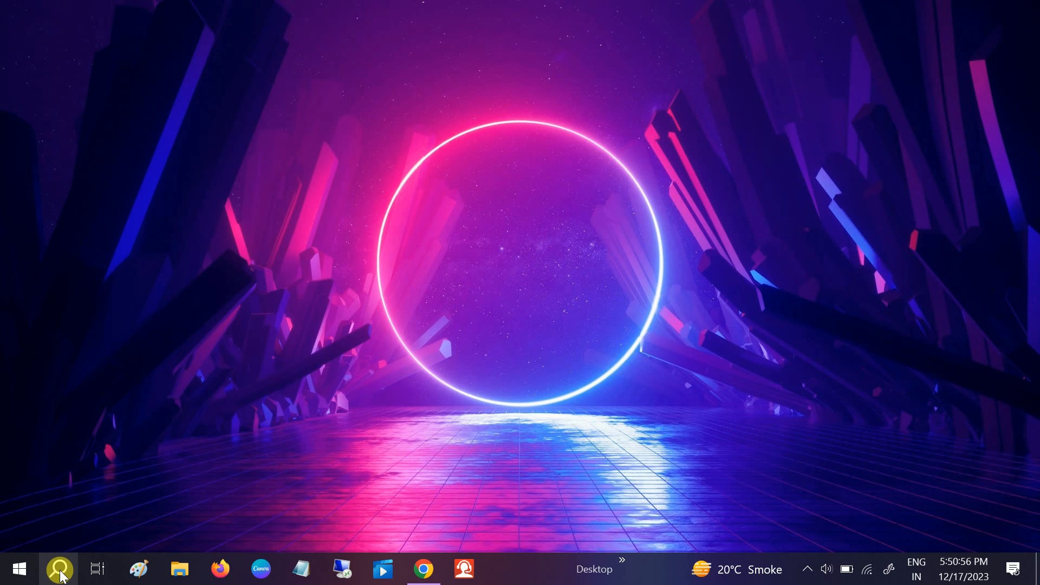
{"action": "type", "text": "control"}
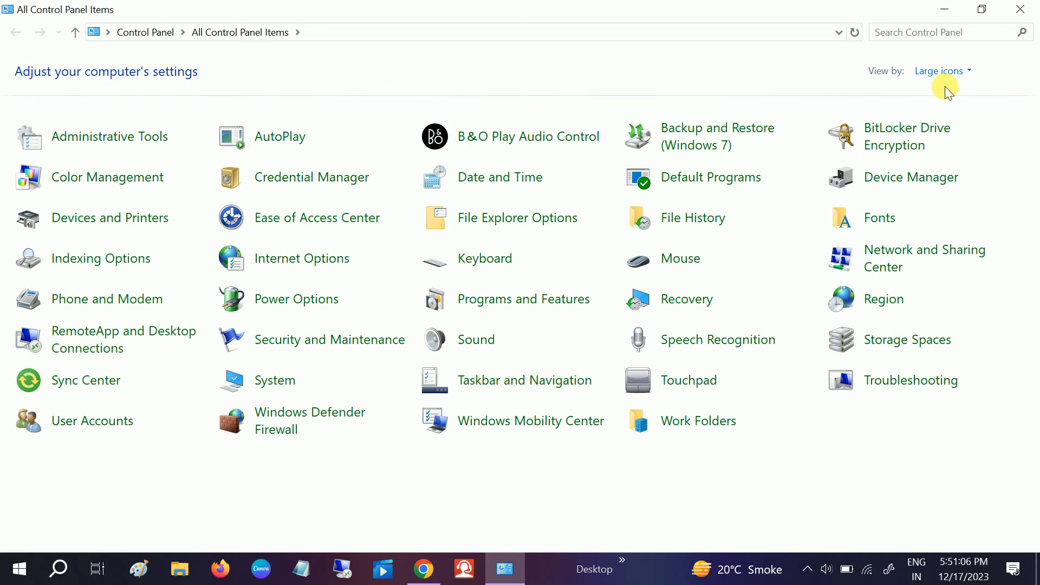
{"action": "left_click", "coordinate": [941, 72]}
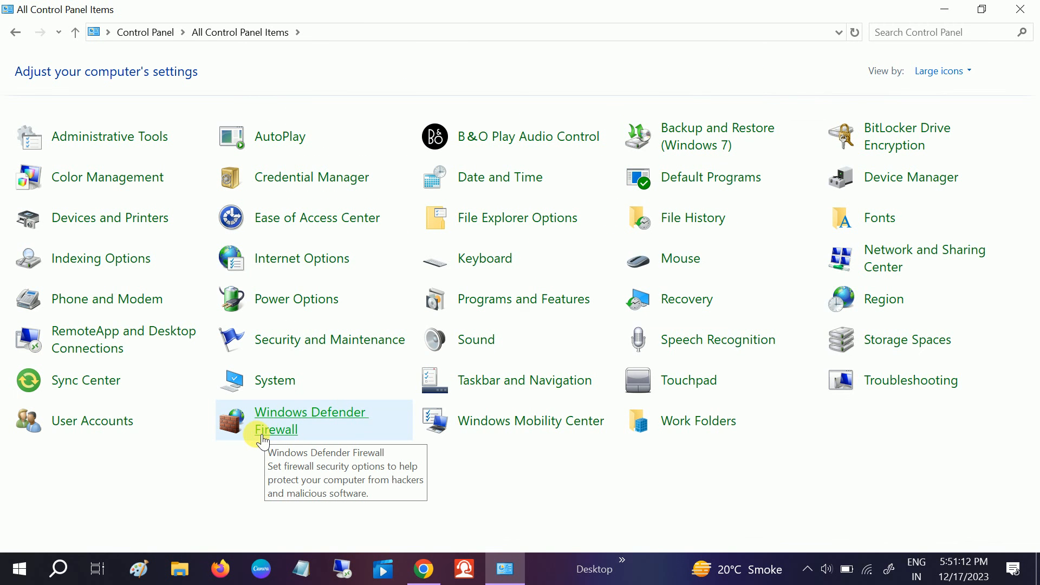
{"action": "mouse_move", "coordinate": [911, 381]}
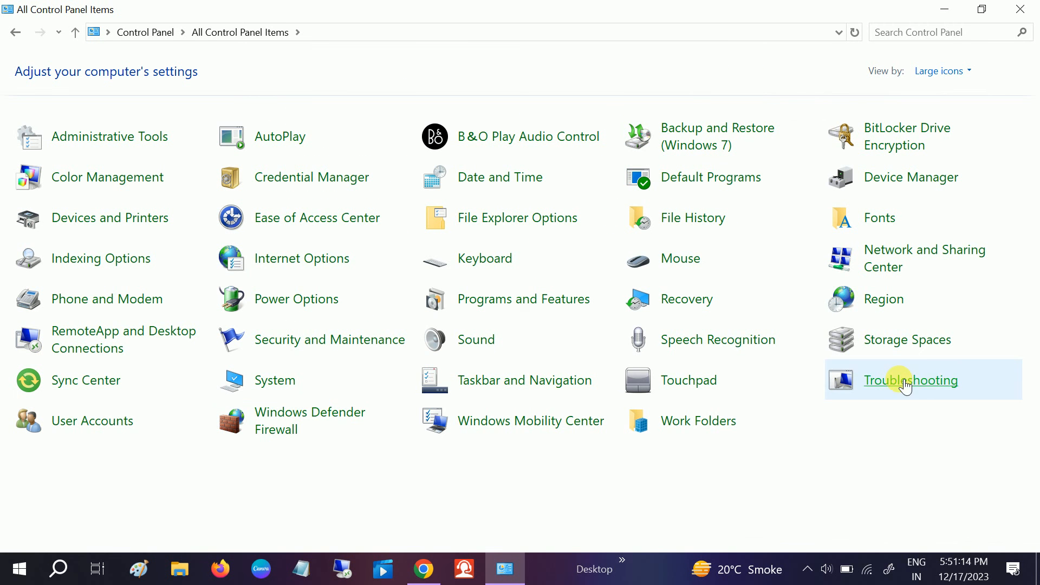
{"action": "mouse_move", "coordinate": [911, 380]}
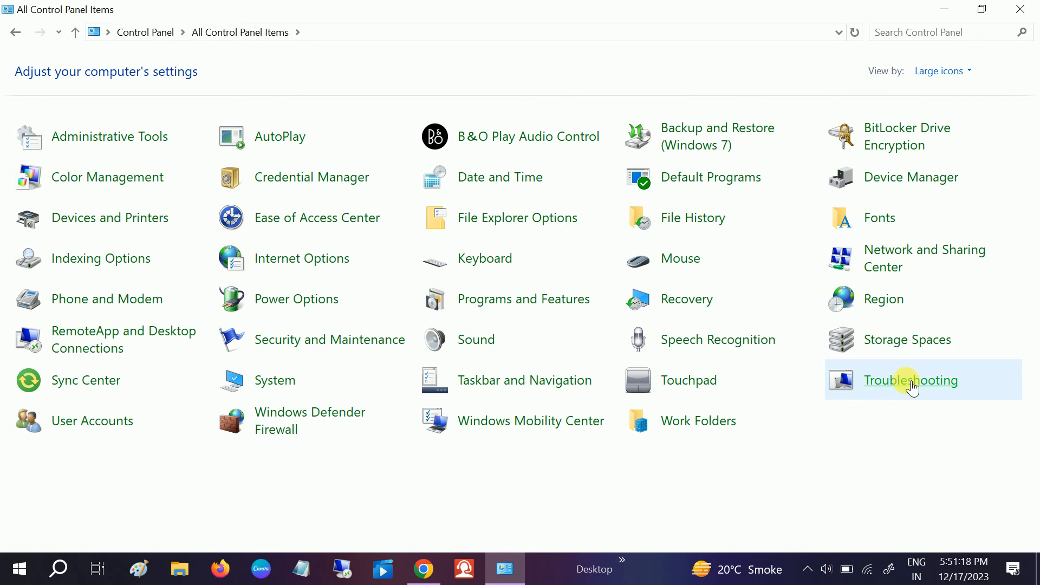
Go into Troubleshooting and show the Hardware and Sound troubleshooters list.
{"action": "left_click", "coordinate": [910, 381]}
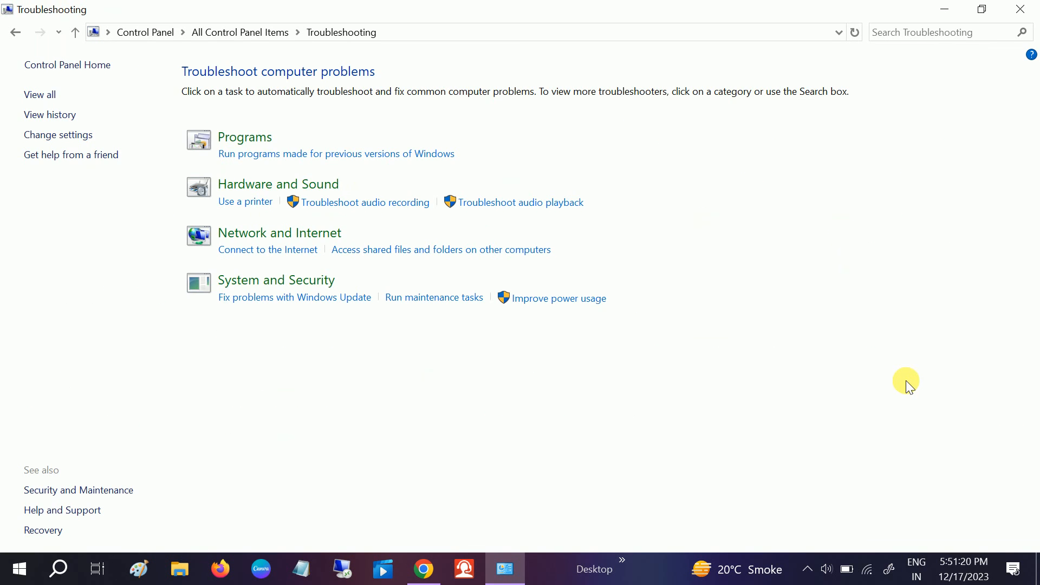
{"action": "mouse_move", "coordinate": [263, 188]}
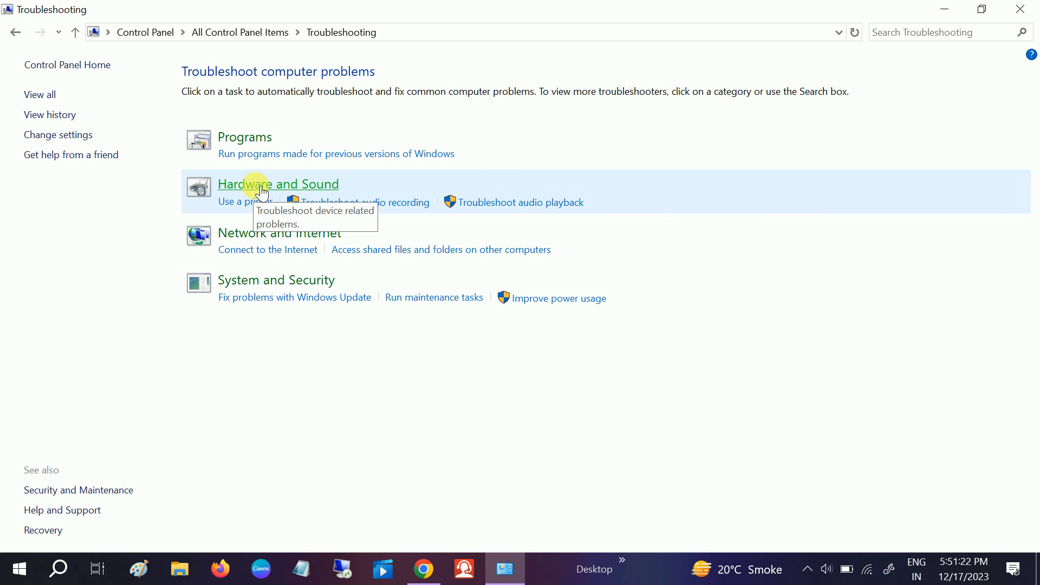
{"action": "left_click", "coordinate": [279, 185]}
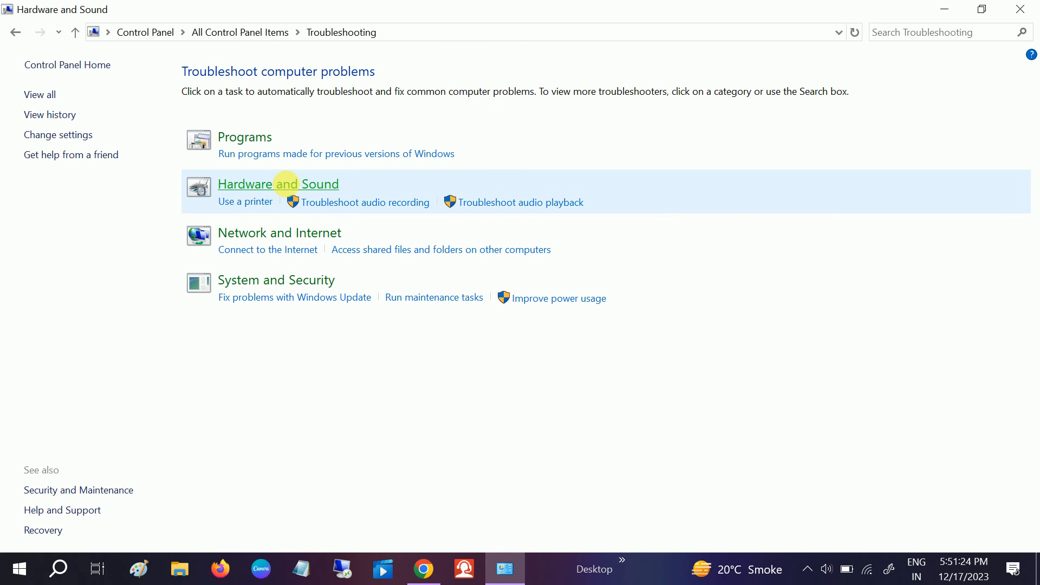
{"action": "left_click", "coordinate": [278, 184]}
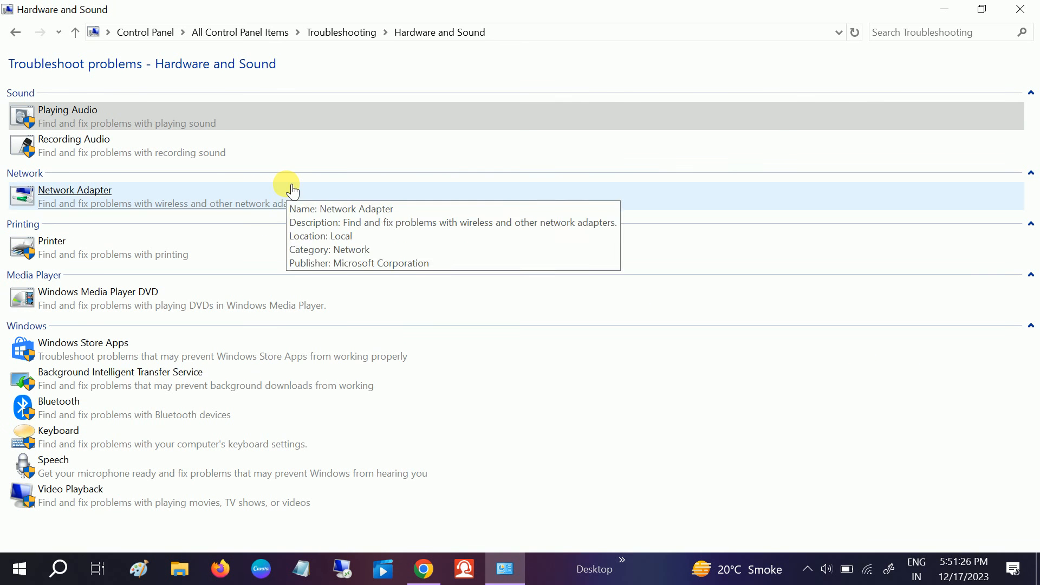
{"action": "mouse_move", "coordinate": [58, 401]}
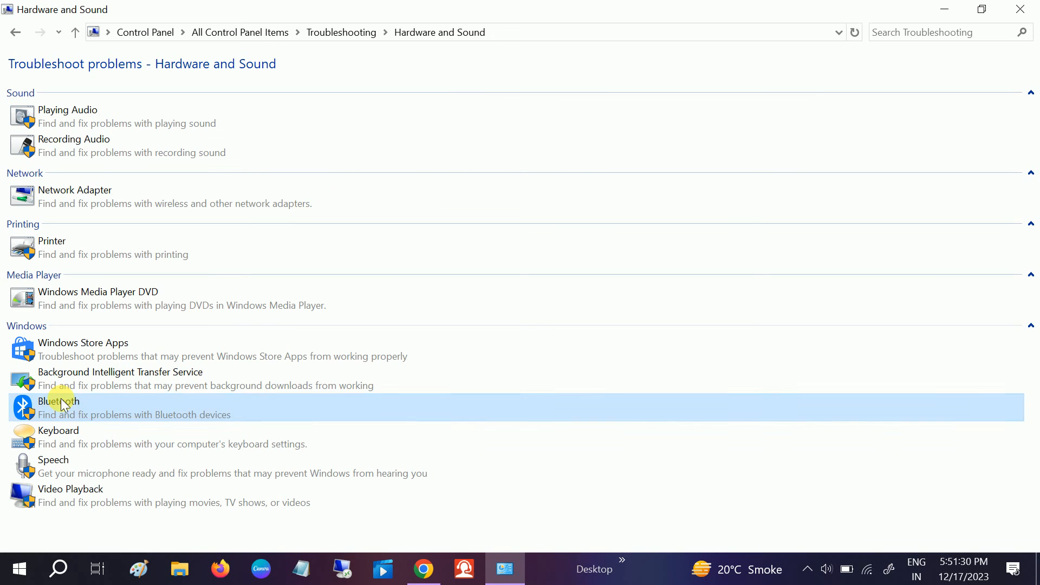
Start the Bluetooth troubleshooter with 'Apply repairs automatically' kept on.
{"action": "left_click", "coordinate": [58, 403]}
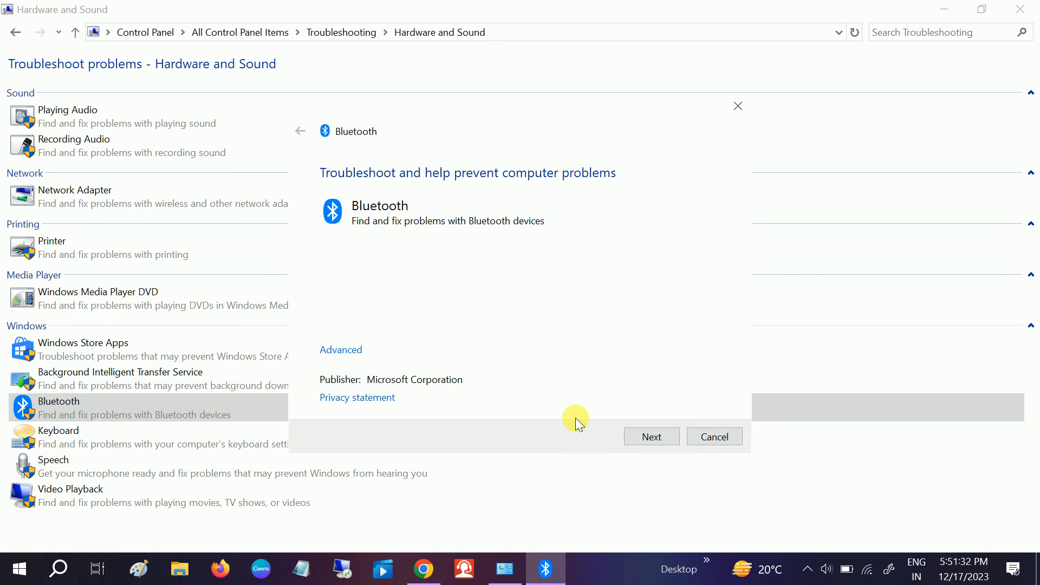
{"action": "left_click", "coordinate": [340, 350]}
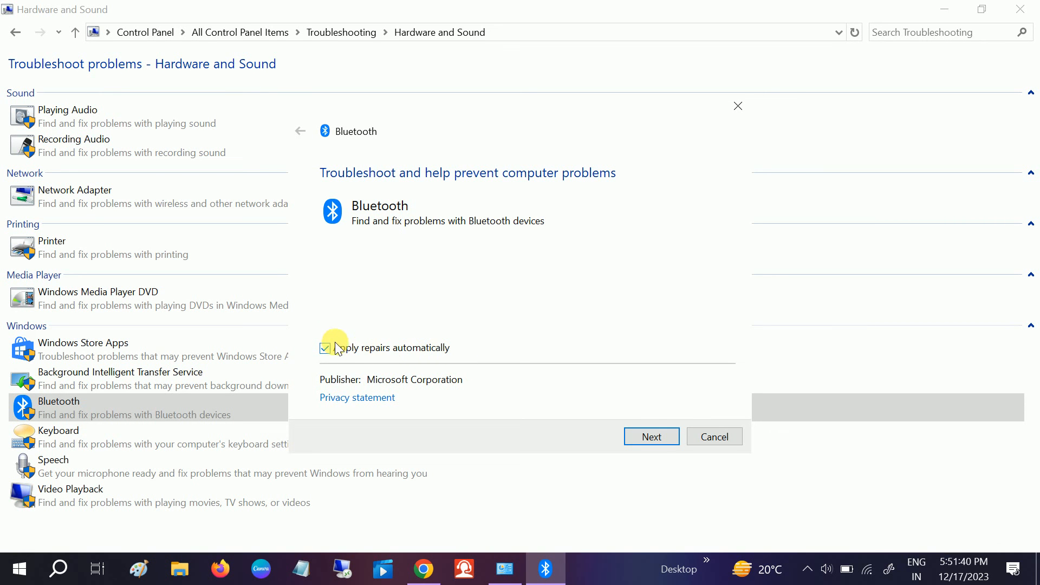
{"action": "left_click", "coordinate": [651, 436]}
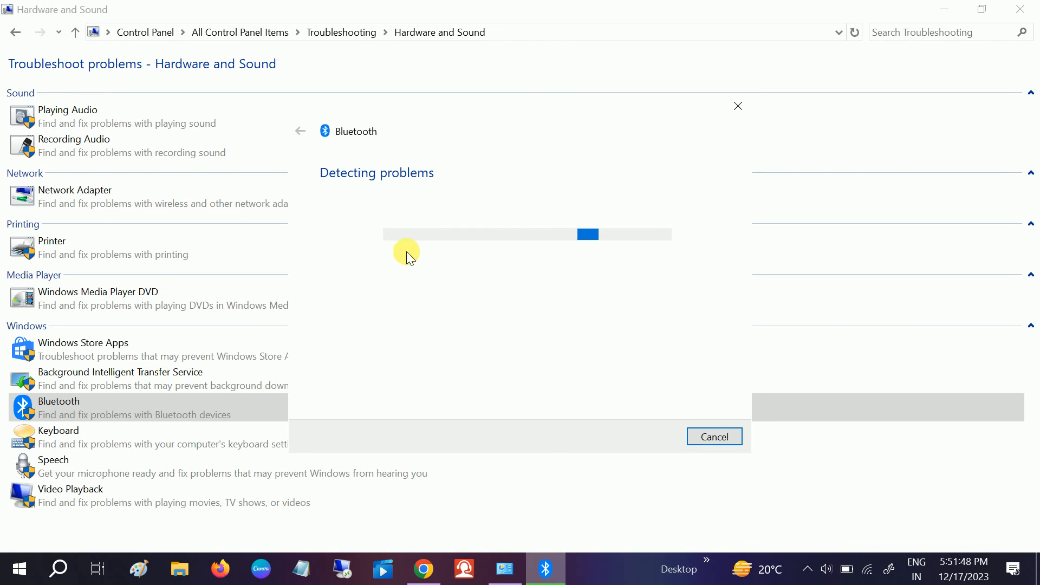
{"action": "mouse_move", "coordinate": [456, 284]}
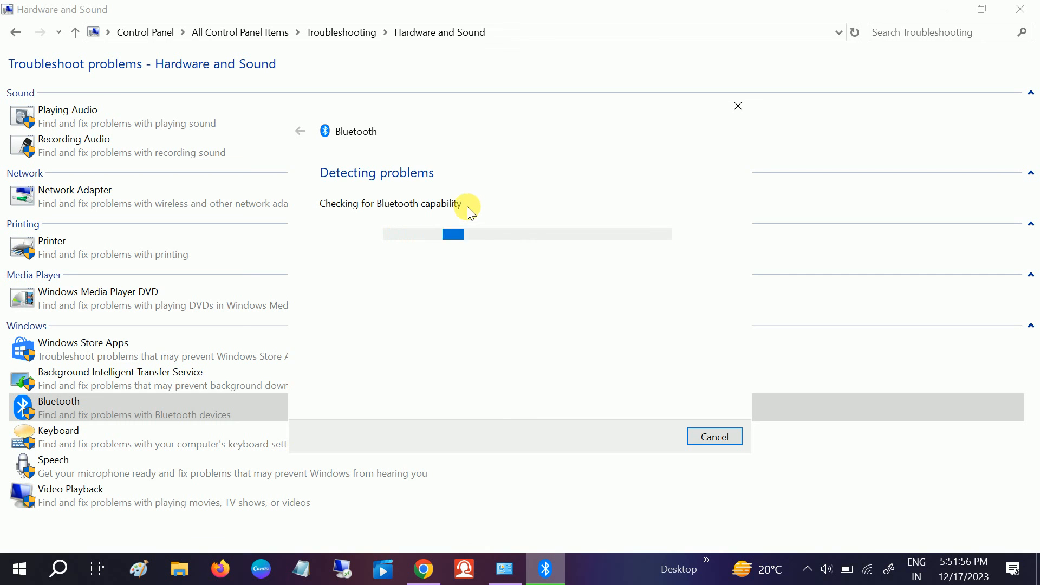
{"action": "mouse_move", "coordinate": [444, 261]}
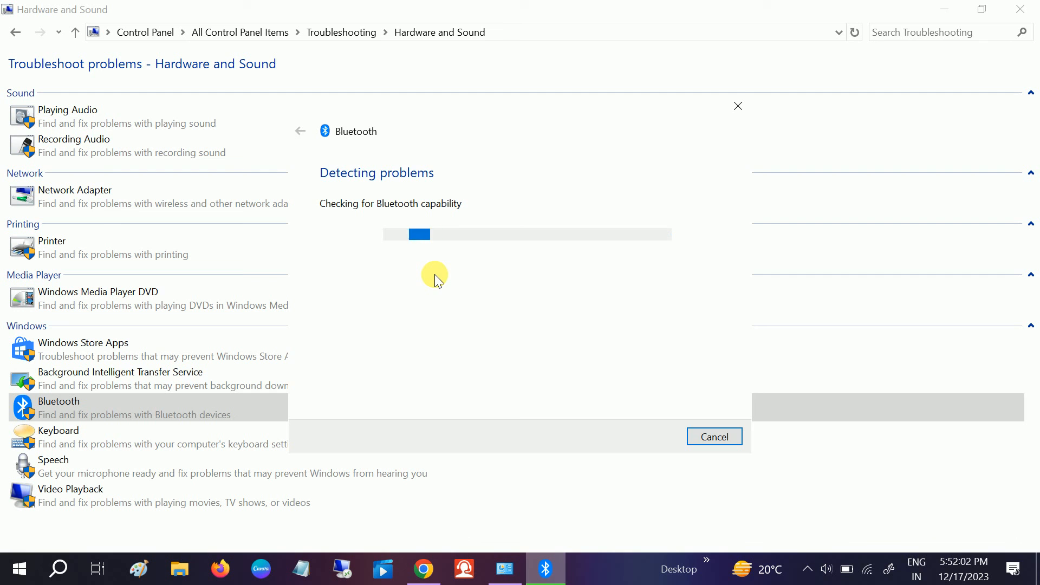
{"action": "mouse_move", "coordinate": [445, 295]}
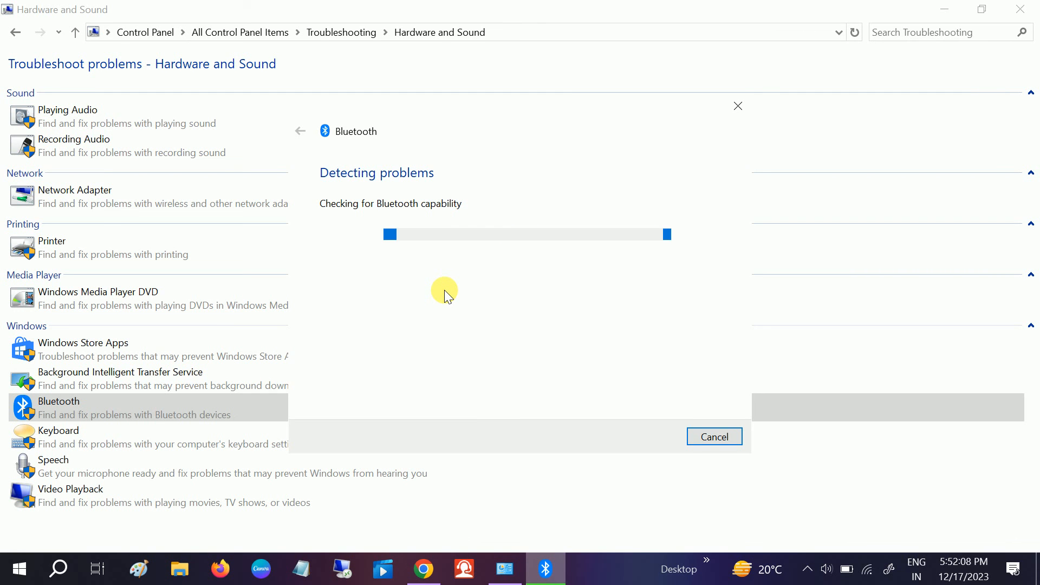
{"action": "mouse_move", "coordinate": [453, 246]}
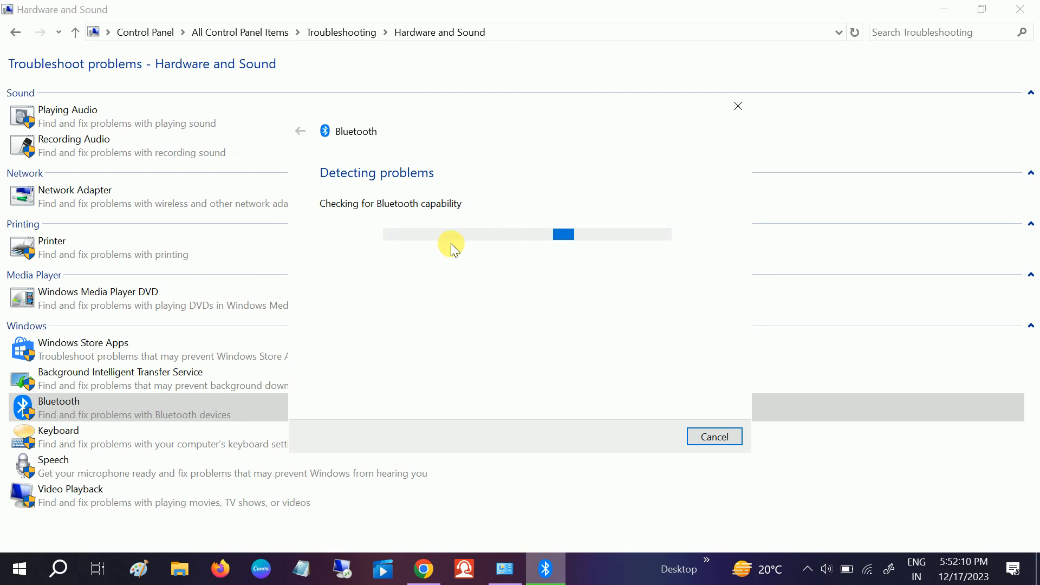
{"action": "mouse_move", "coordinate": [424, 236]}
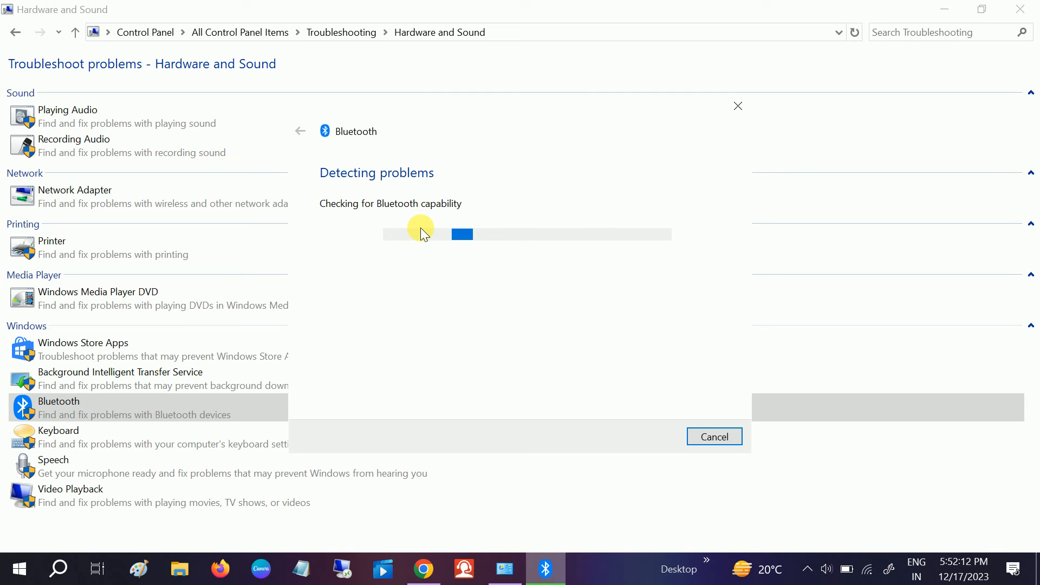
{"action": "mouse_move", "coordinate": [376, 274]}
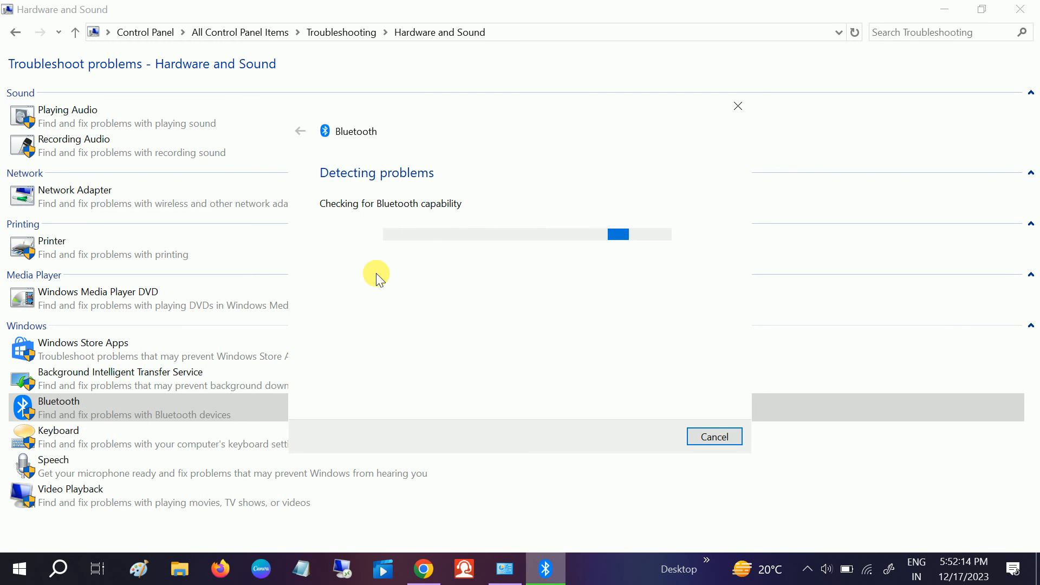
{"action": "mouse_move", "coordinate": [406, 266]}
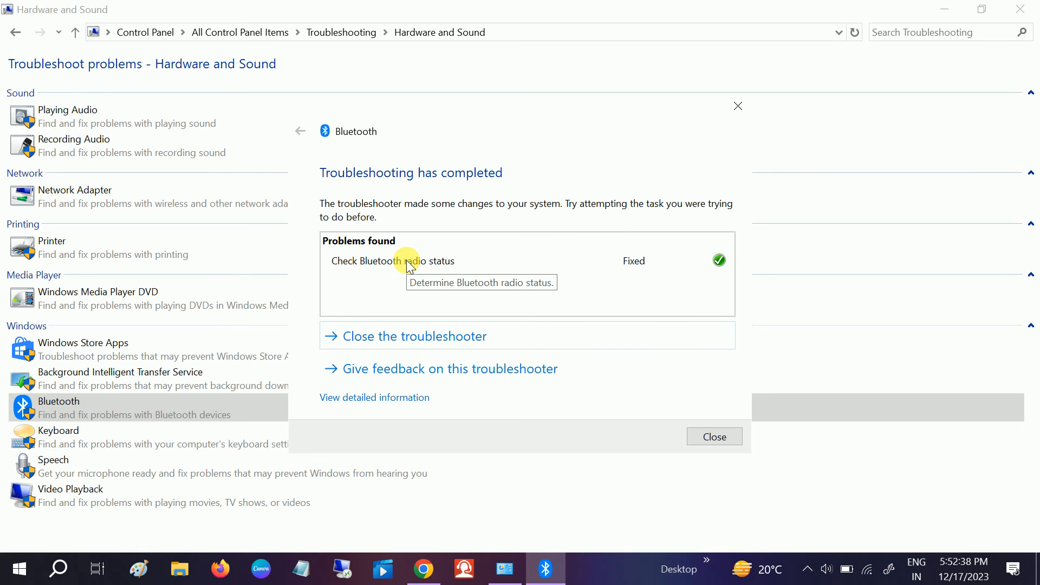
{"action": "mouse_move", "coordinate": [505, 280]}
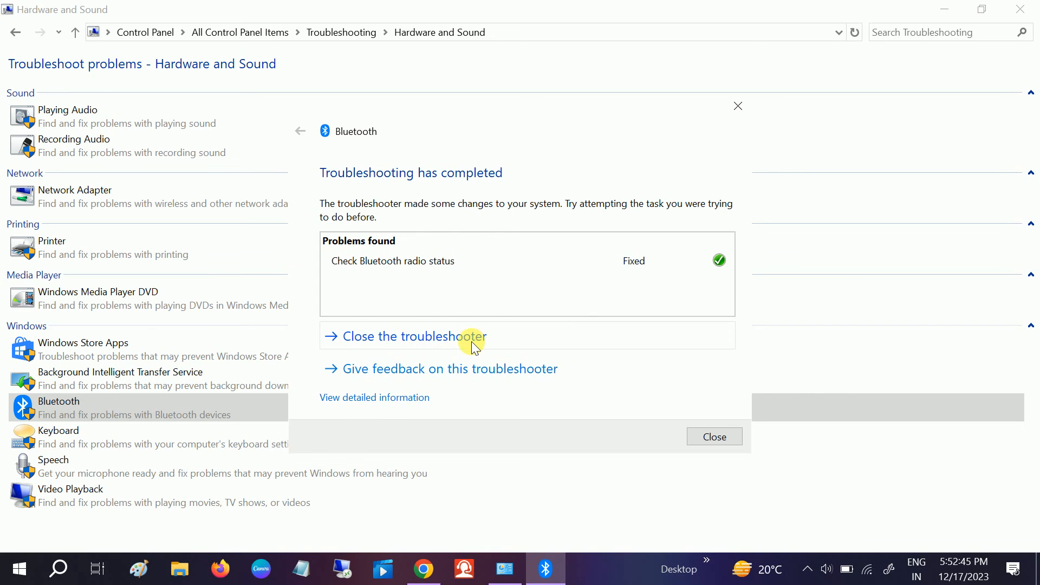
Close the finished Bluetooth troubleshooter after the radio status fix.
{"action": "left_click", "coordinate": [398, 336]}
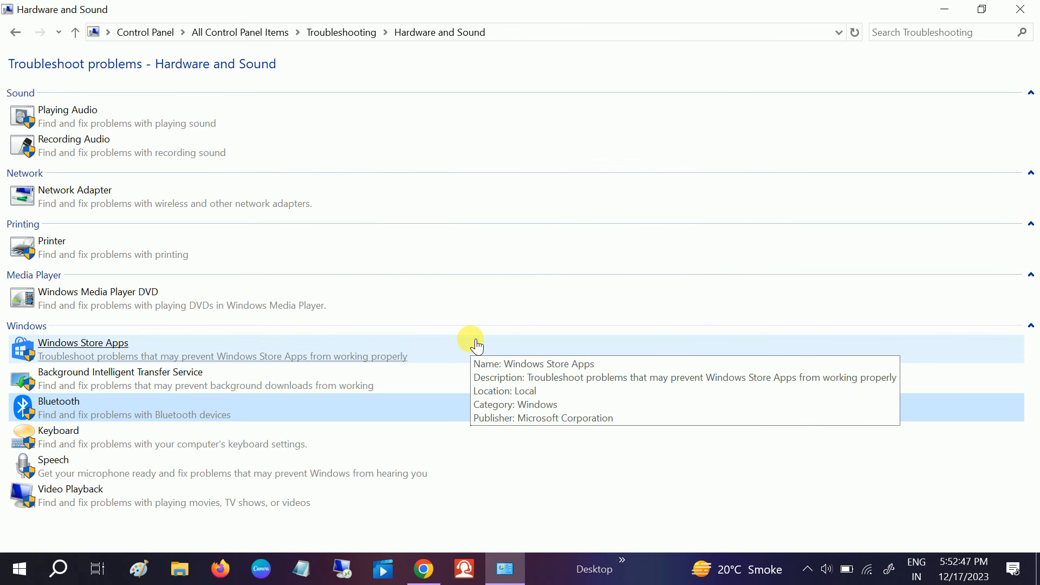
{"action": "mouse_move", "coordinate": [147, 329]}
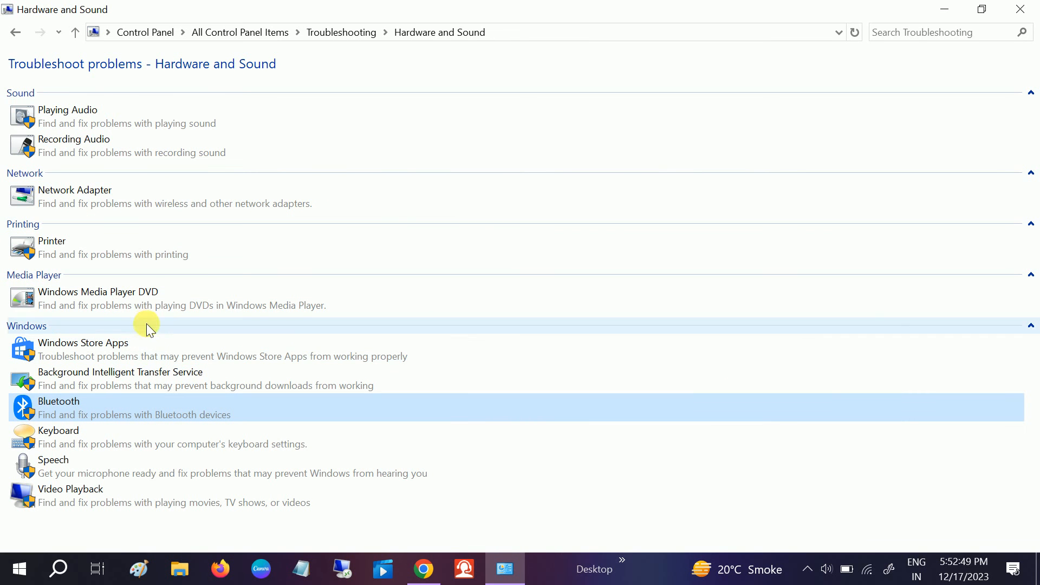
{"action": "mouse_move", "coordinate": [122, 454]}
{"action": "type", "text": "servi"}
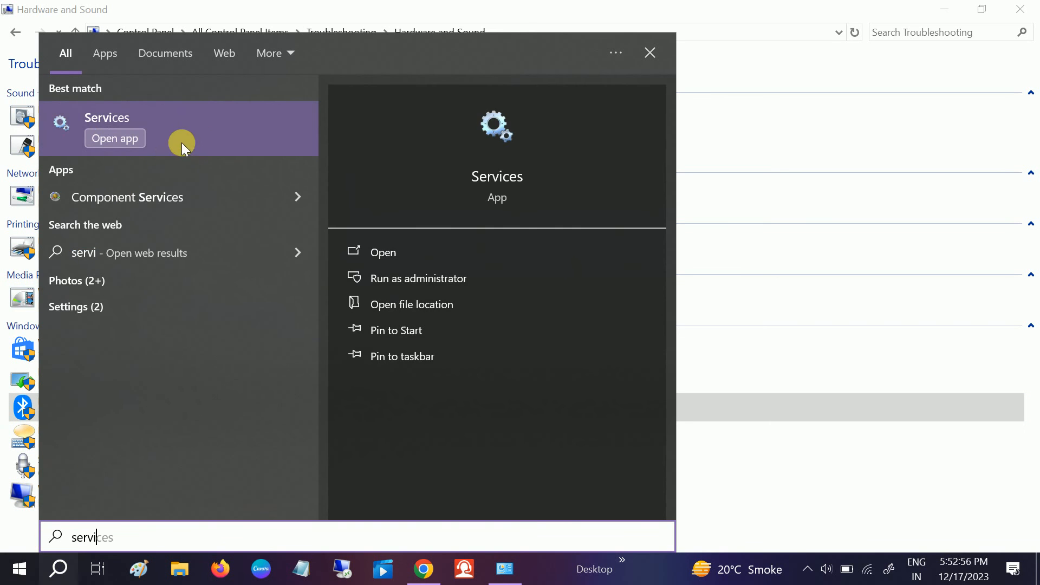
{"action": "mouse_move", "coordinate": [406, 278]}
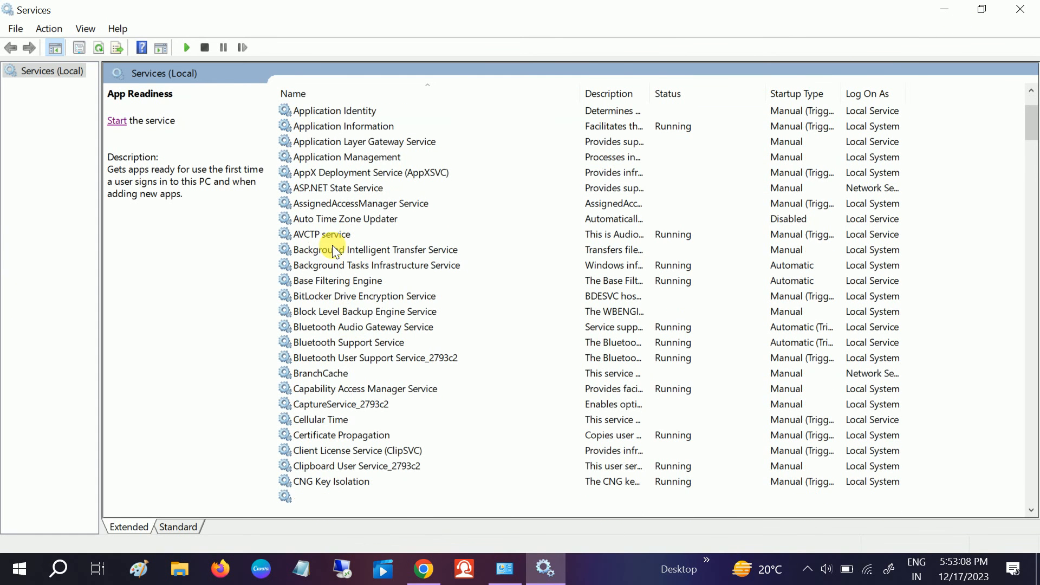
Select Bluetooth Support Service in the Services list, shown as running.
{"action": "left_click", "coordinate": [347, 341]}
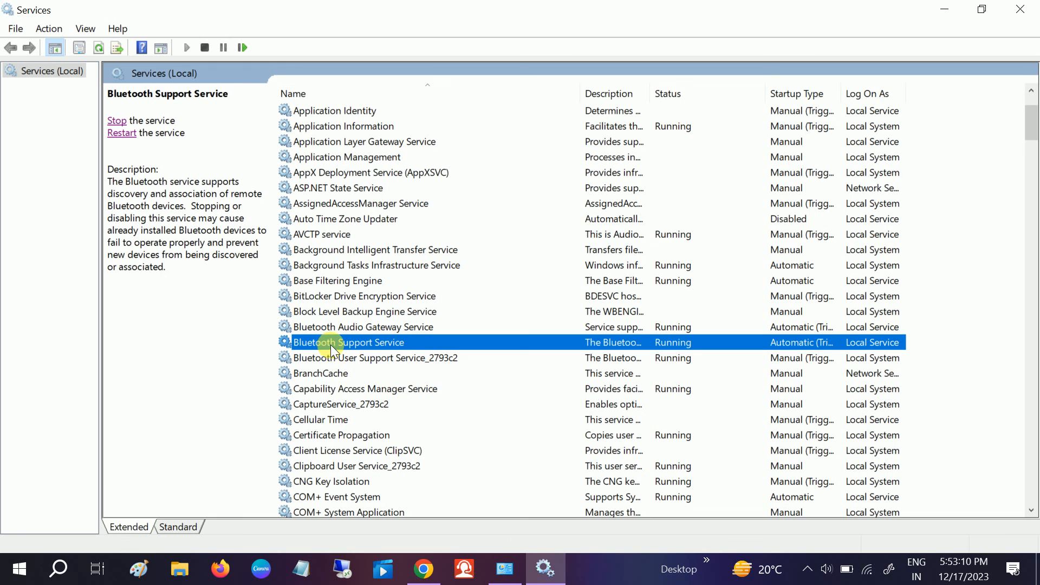
{"action": "mouse_move", "coordinate": [504, 344]}
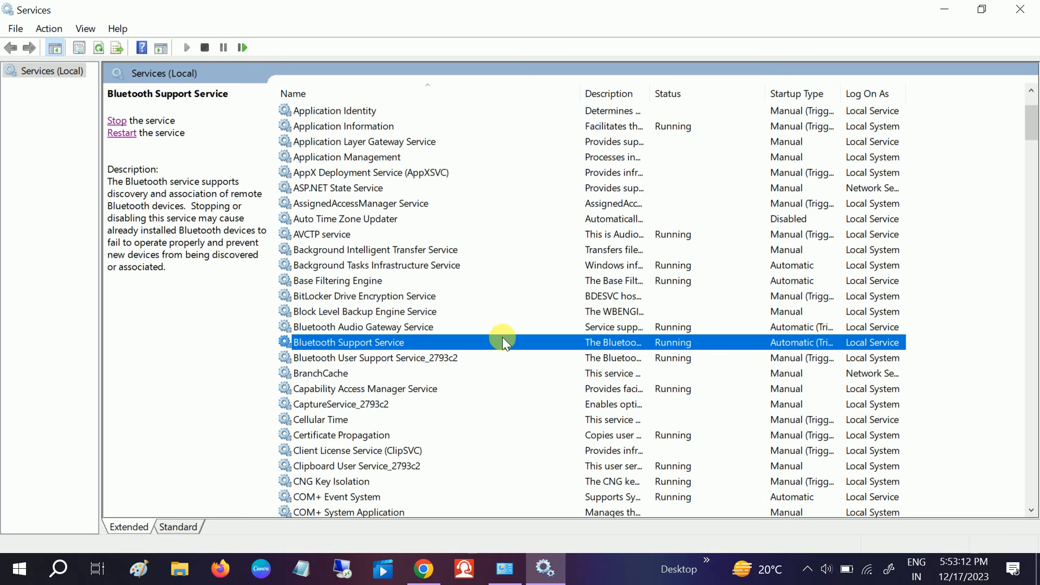
{"action": "mouse_move", "coordinate": [511, 339]}
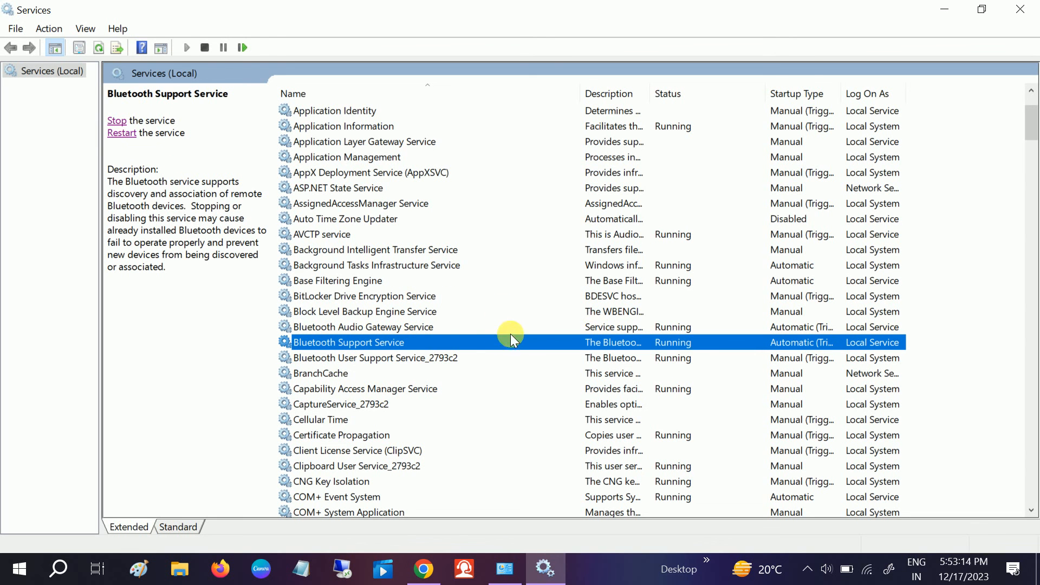
{"action": "mouse_move", "coordinate": [521, 498]}
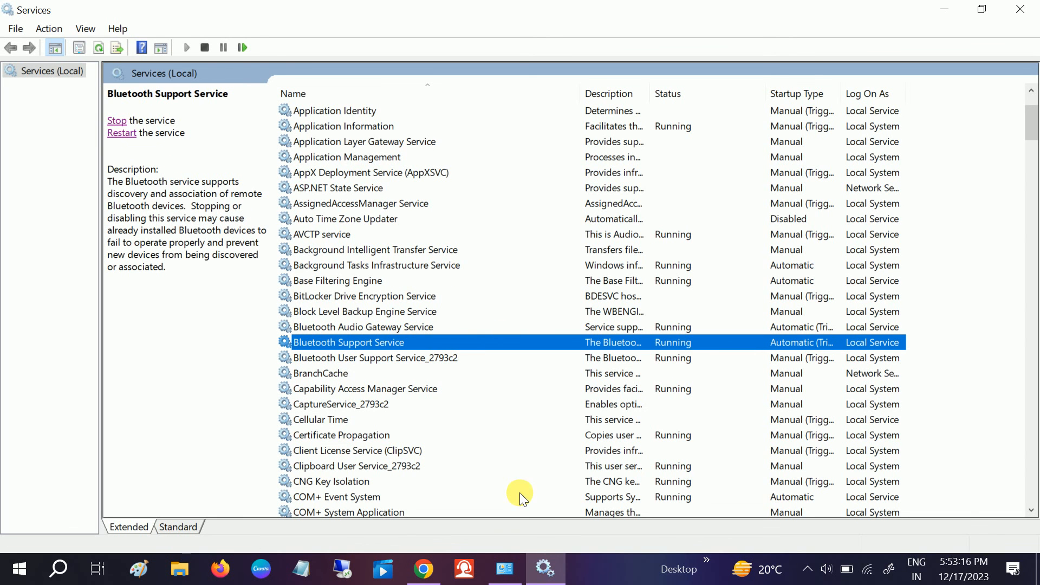
Stop and start Bluetooth Support Service from its properties, keeping startup type Automatic.
{"action": "left_click", "coordinate": [552, 265]}
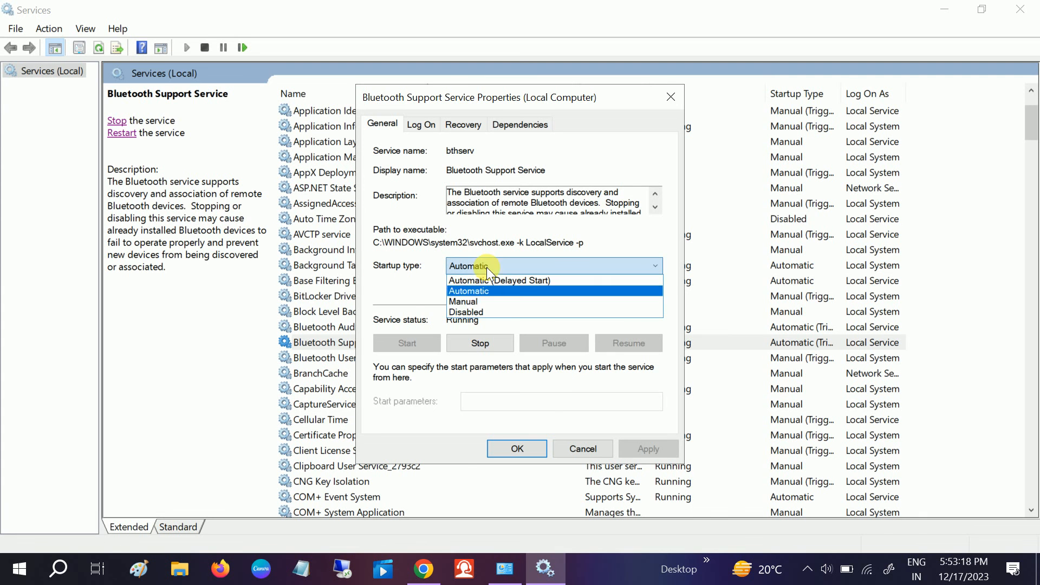
{"action": "left_click", "coordinate": [468, 291]}
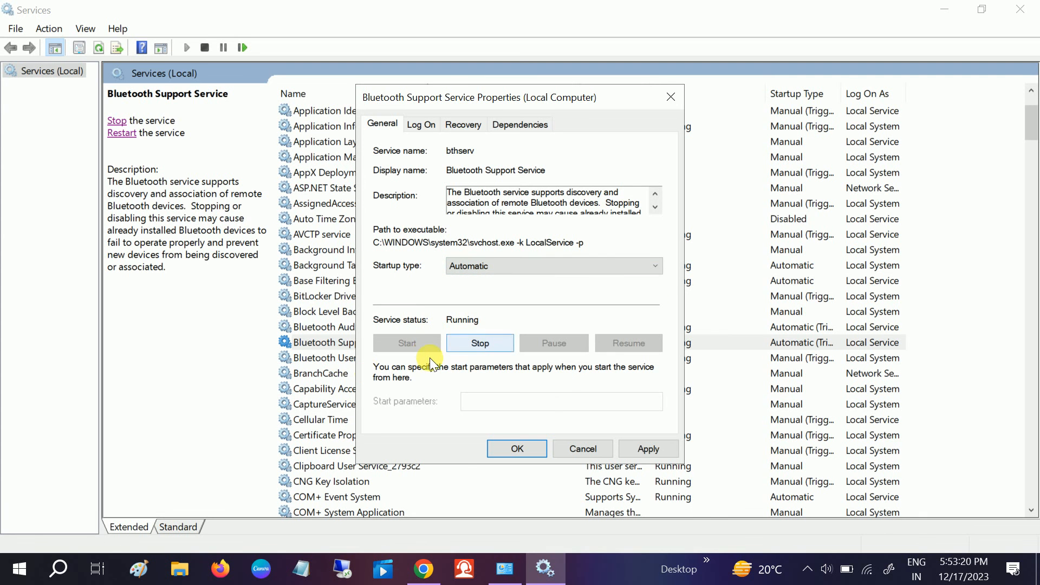
{"action": "mouse_move", "coordinate": [505, 369]}
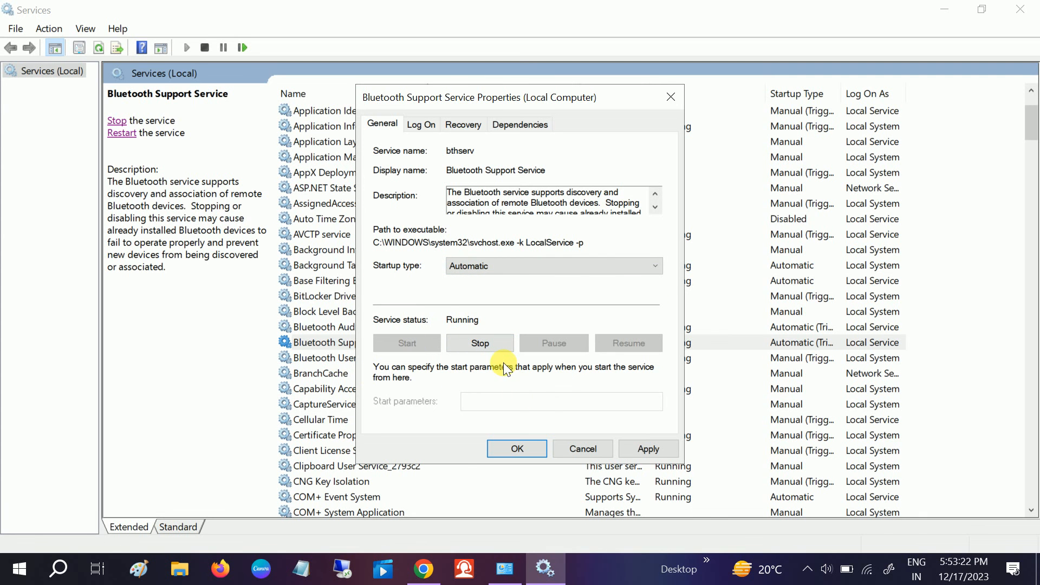
{"action": "left_click", "coordinate": [479, 343]}
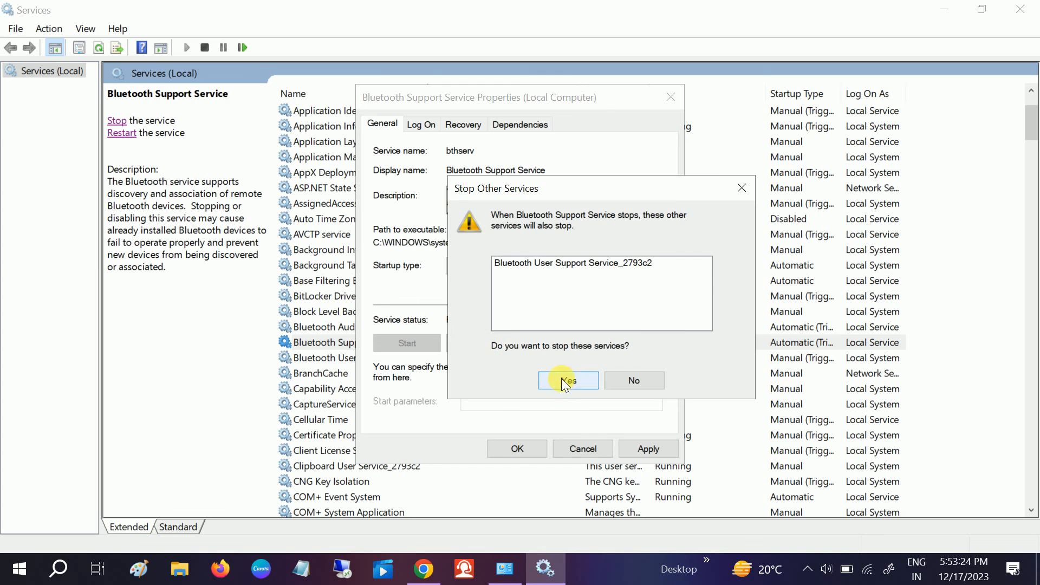
{"action": "left_click", "coordinate": [567, 380]}
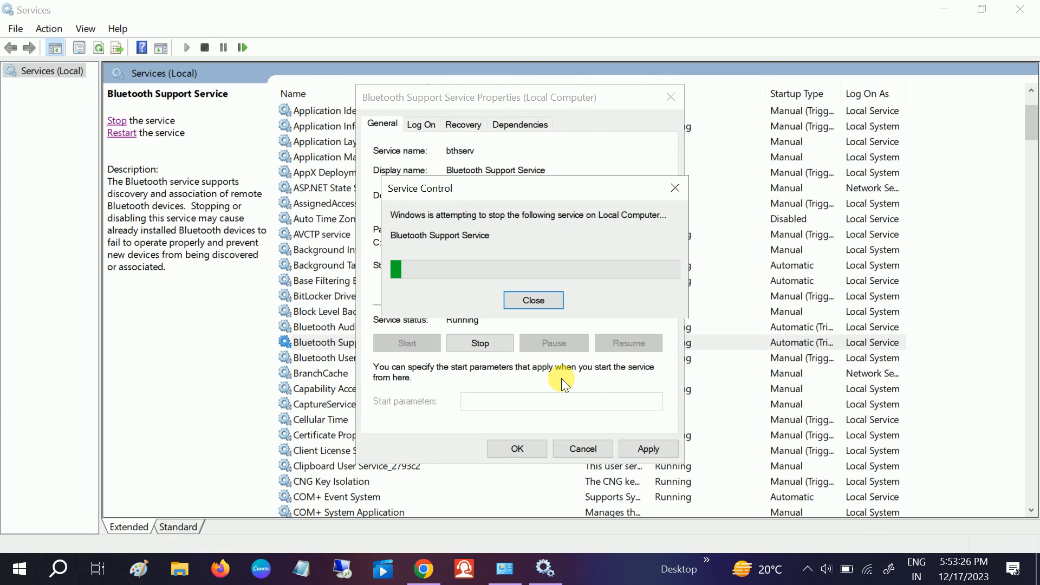
{"action": "left_click", "coordinate": [533, 300]}
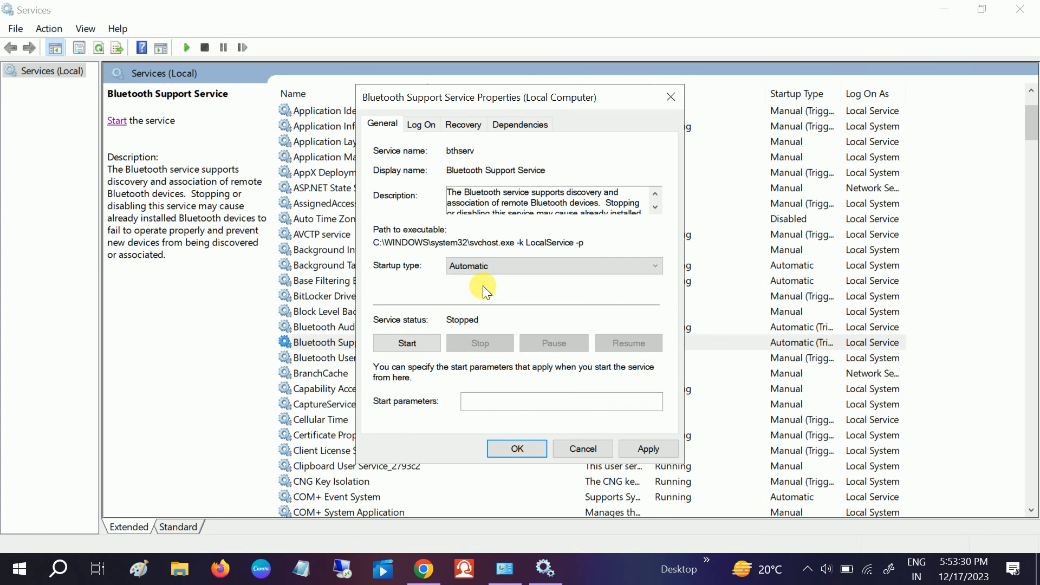
{"action": "left_click", "coordinate": [406, 343]}
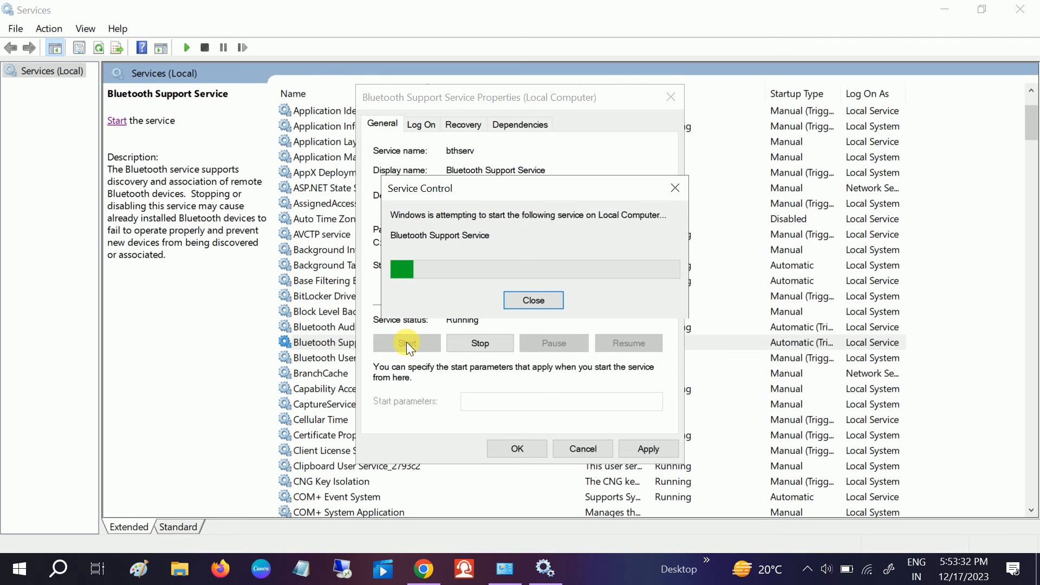
{"action": "left_click", "coordinate": [533, 300]}
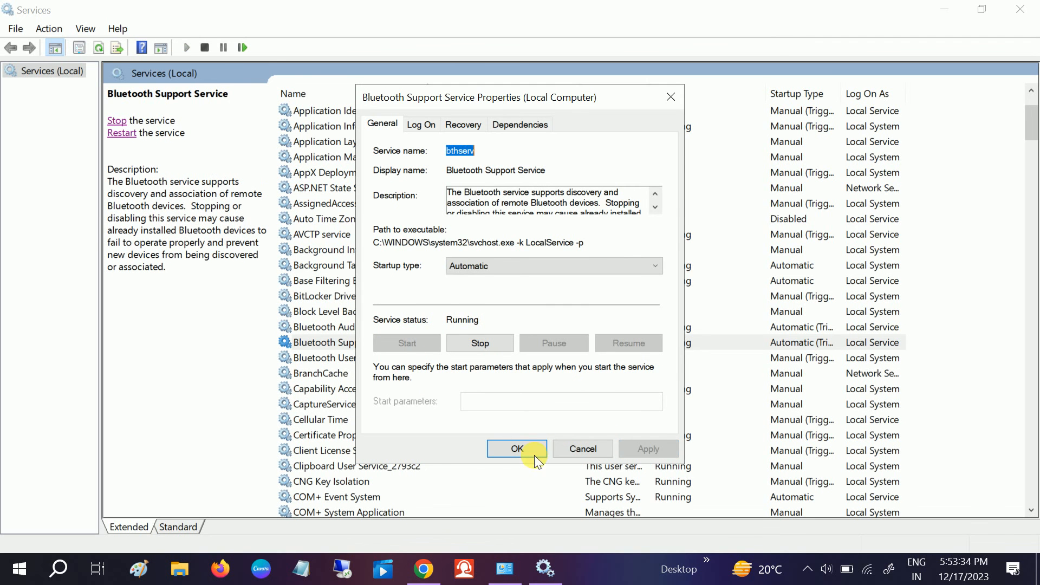
{"action": "left_click", "coordinate": [517, 449]}
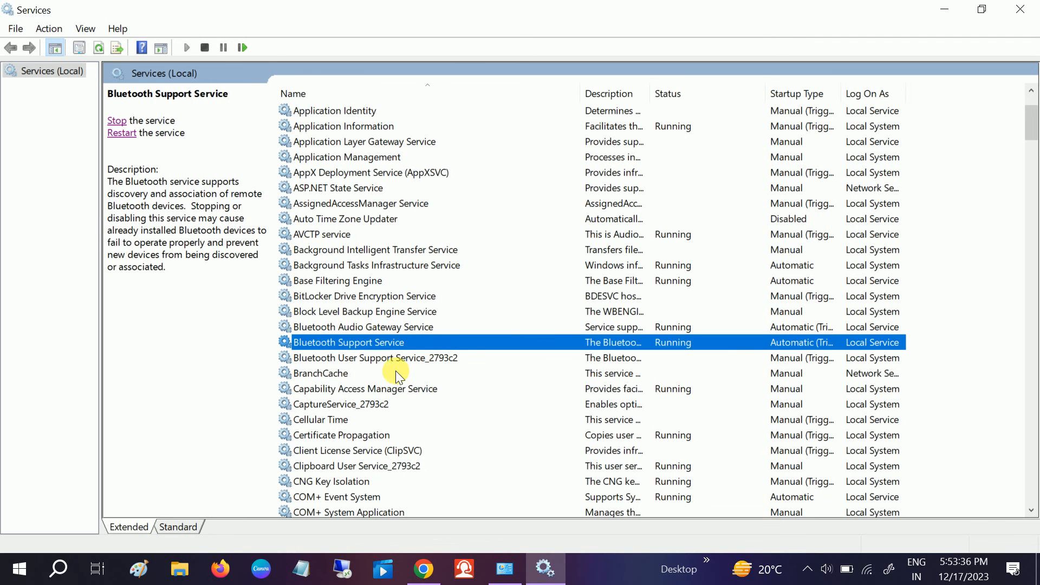
Start the stopped Bluetooth User Support Service from its properties.
{"action": "left_click", "coordinate": [374, 358]}
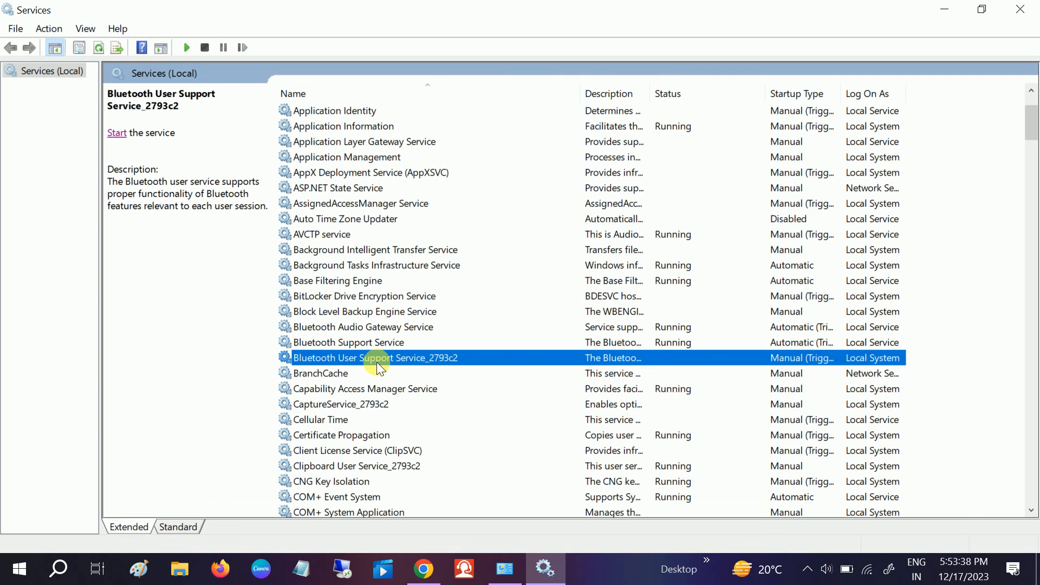
{"action": "right_click", "coordinate": [376, 357]}
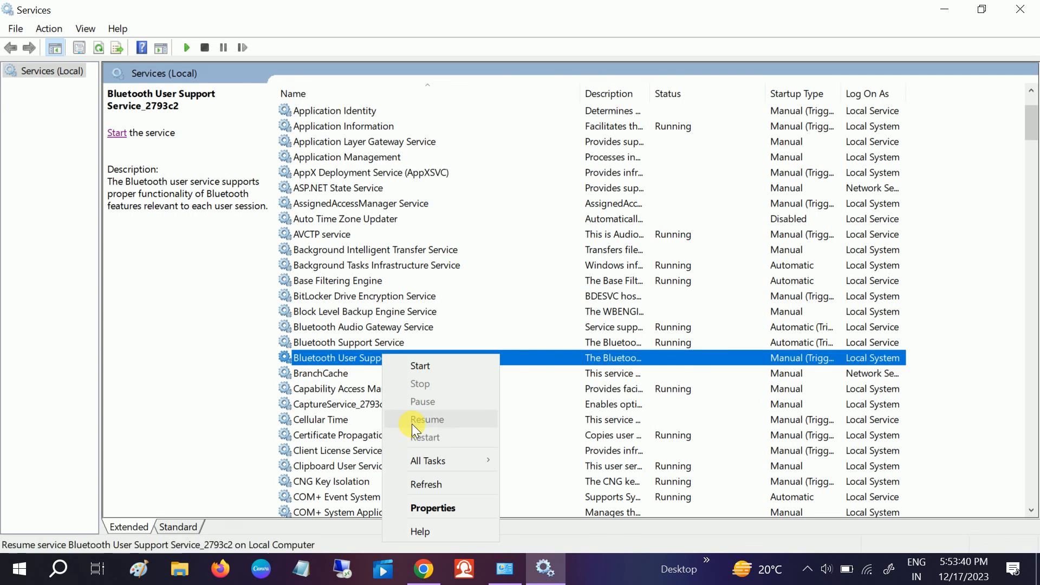
{"action": "left_click", "coordinate": [432, 508]}
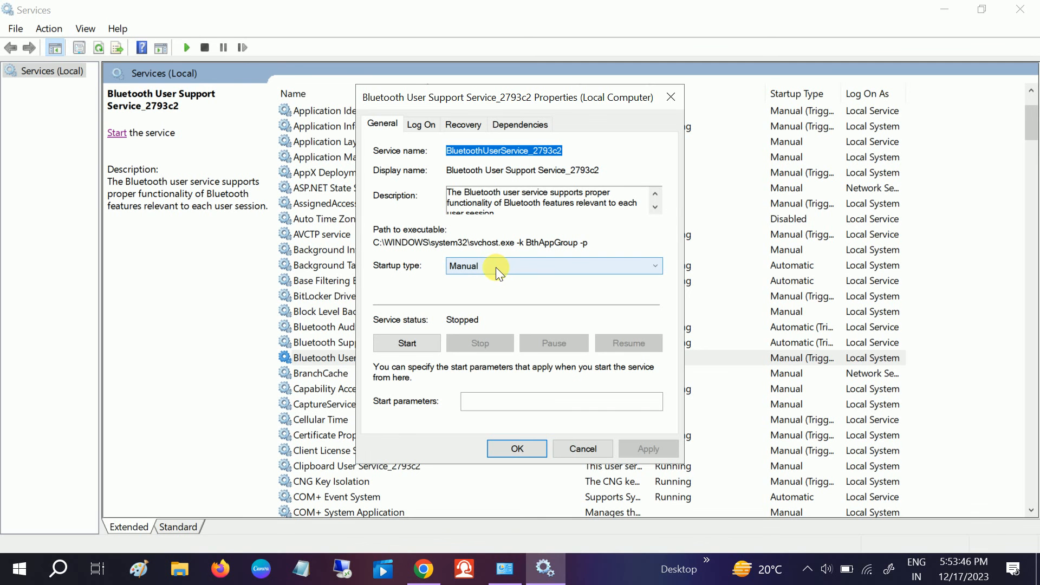
{"action": "left_click", "coordinate": [407, 343]}
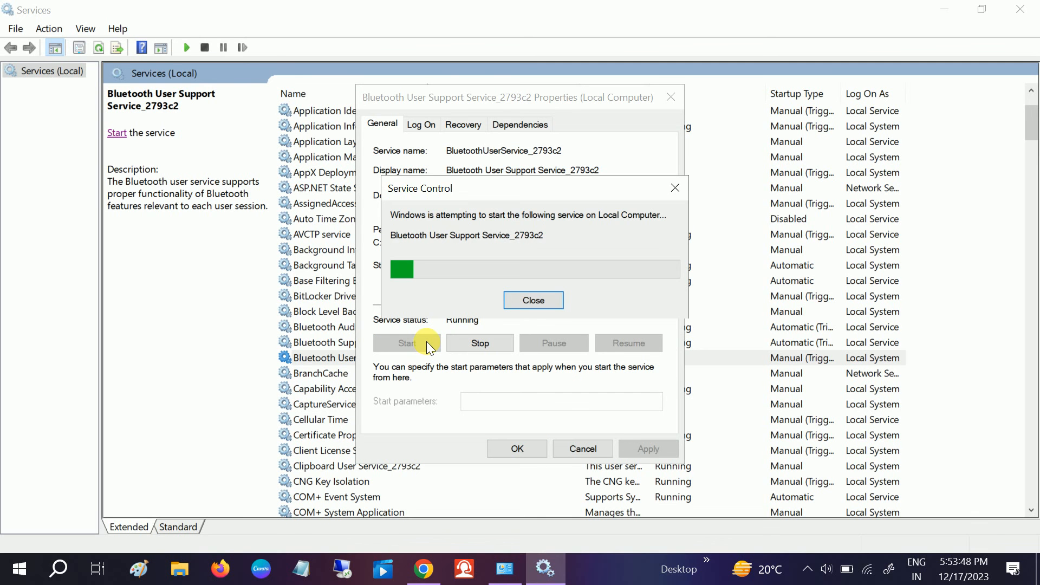
{"action": "left_click", "coordinate": [533, 300]}
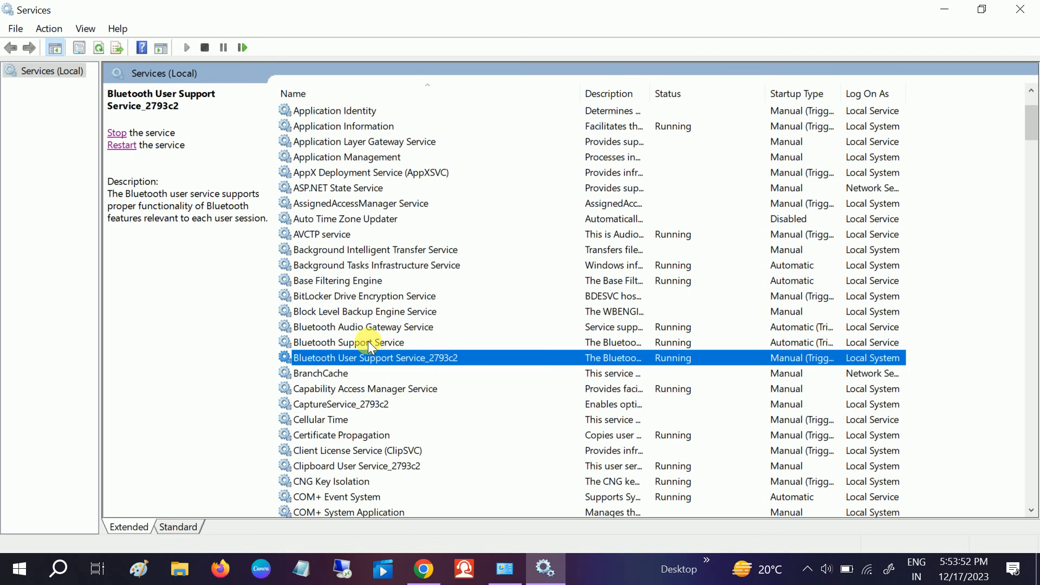
{"action": "left_click", "coordinate": [362, 326]}
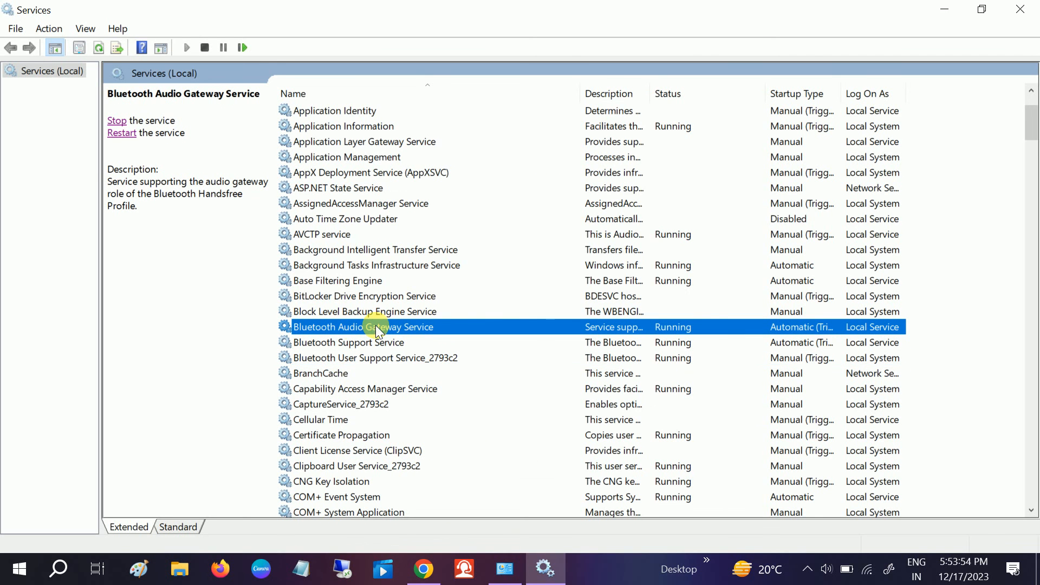
{"action": "mouse_move", "coordinate": [422, 334]}
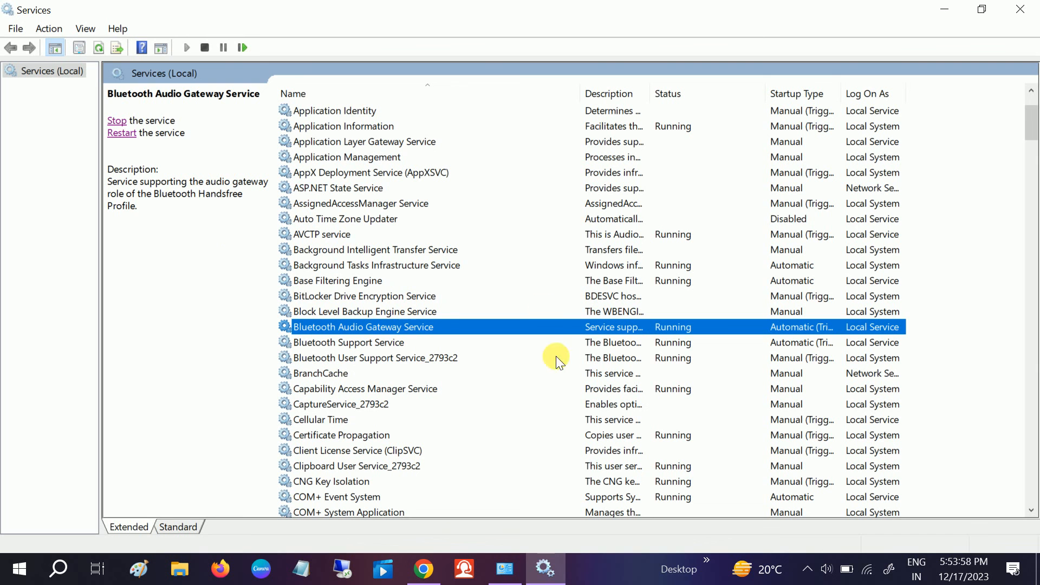
{"action": "mouse_move", "coordinate": [123, 132]}
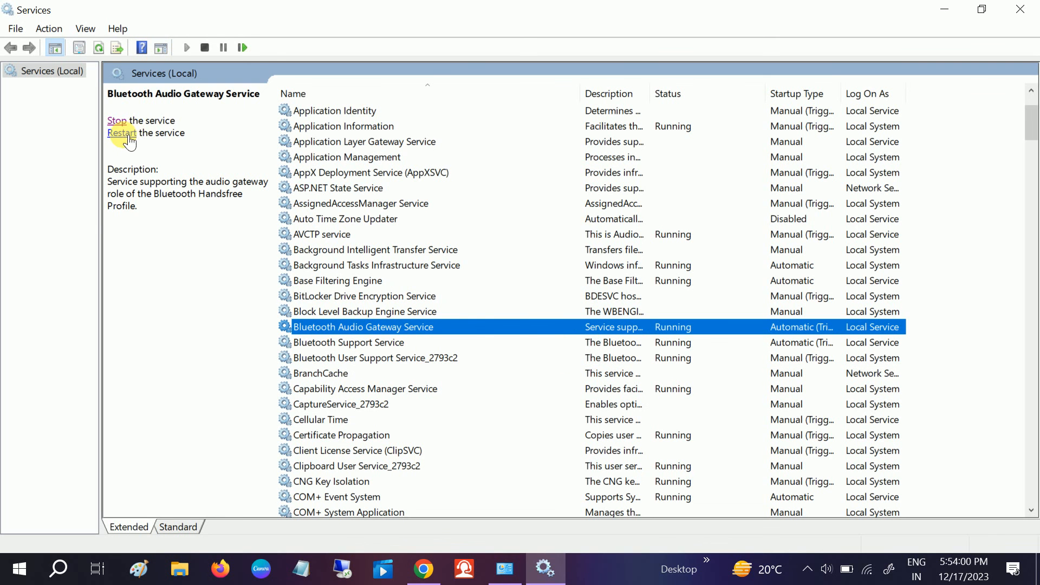
Restart Bluetooth Audio Gateway Service and Bluetooth Support Service with its dependent user service.
{"action": "left_click", "coordinate": [122, 132]}
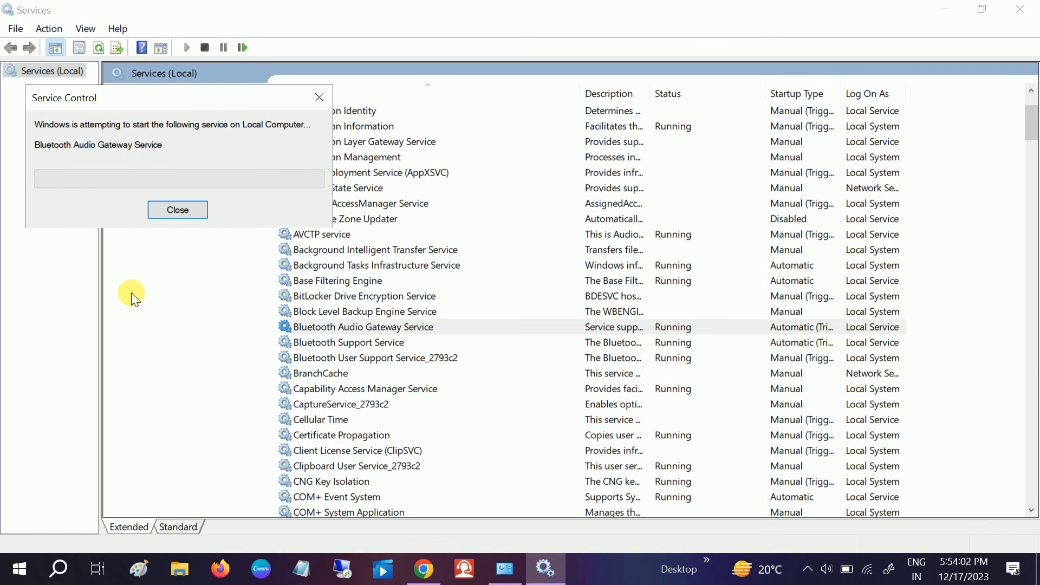
{"action": "left_click", "coordinate": [177, 209]}
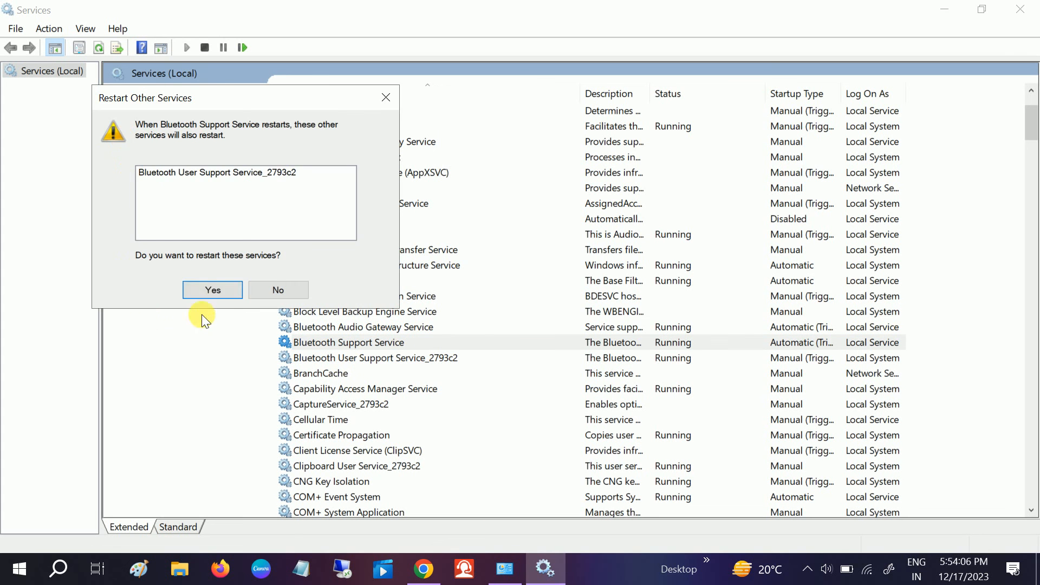
{"action": "left_click", "coordinate": [212, 291]}
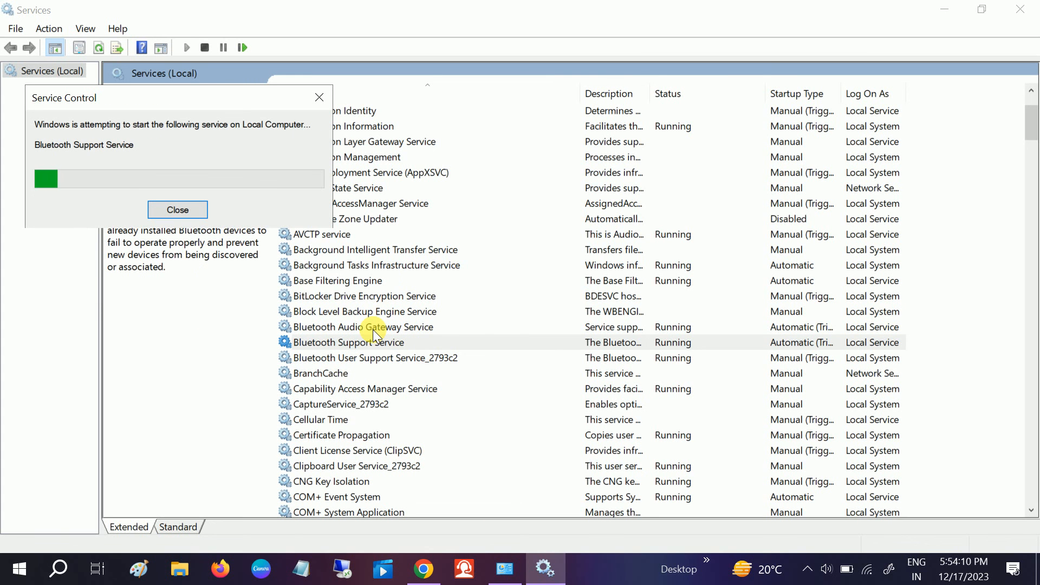
{"action": "left_click", "coordinate": [177, 209]}
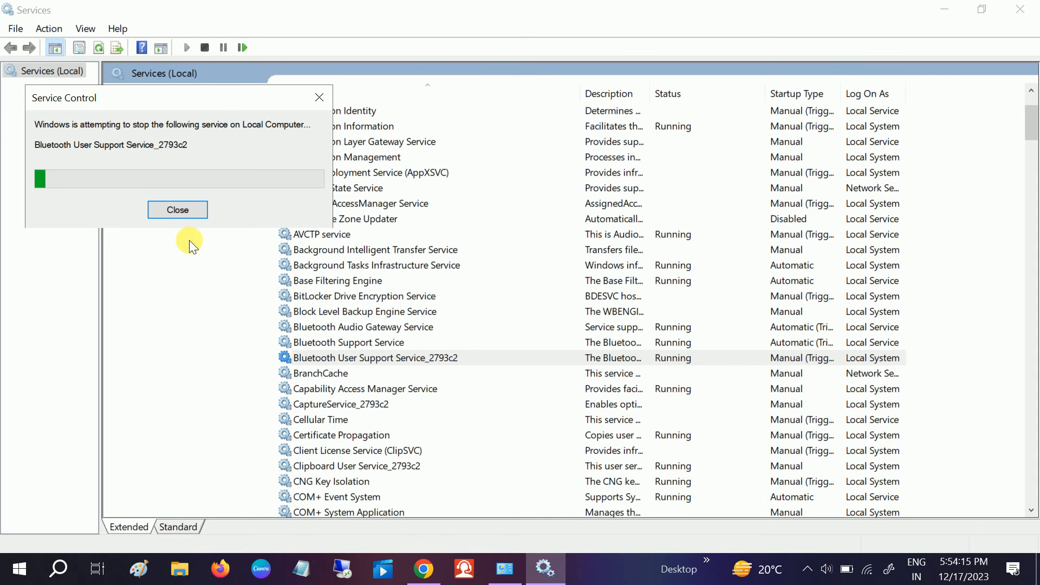
{"action": "left_click", "coordinate": [177, 209]}
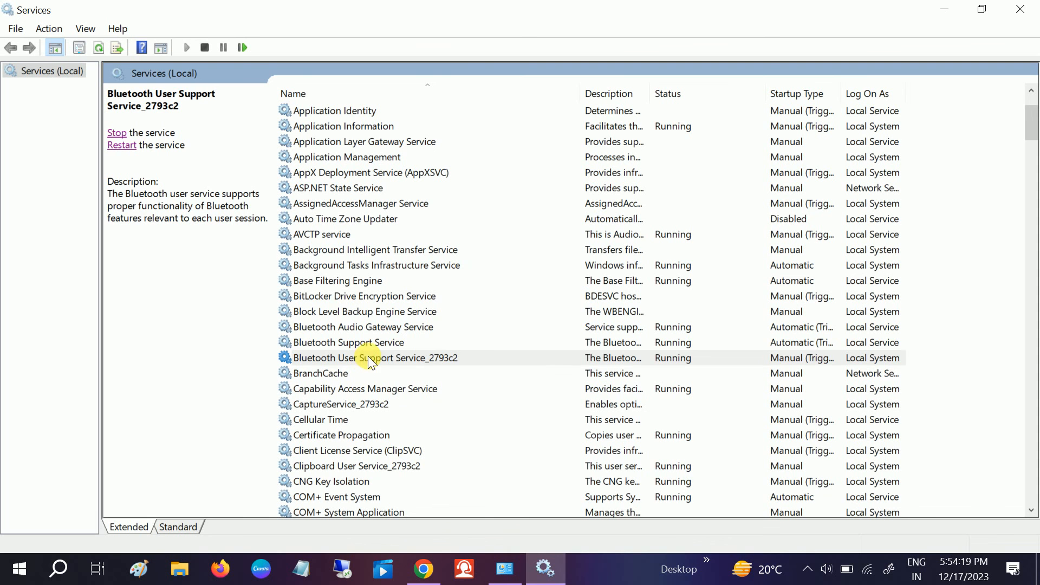
Verify the Bluetooth services show Running and close Services.
{"action": "left_click", "coordinate": [363, 326]}
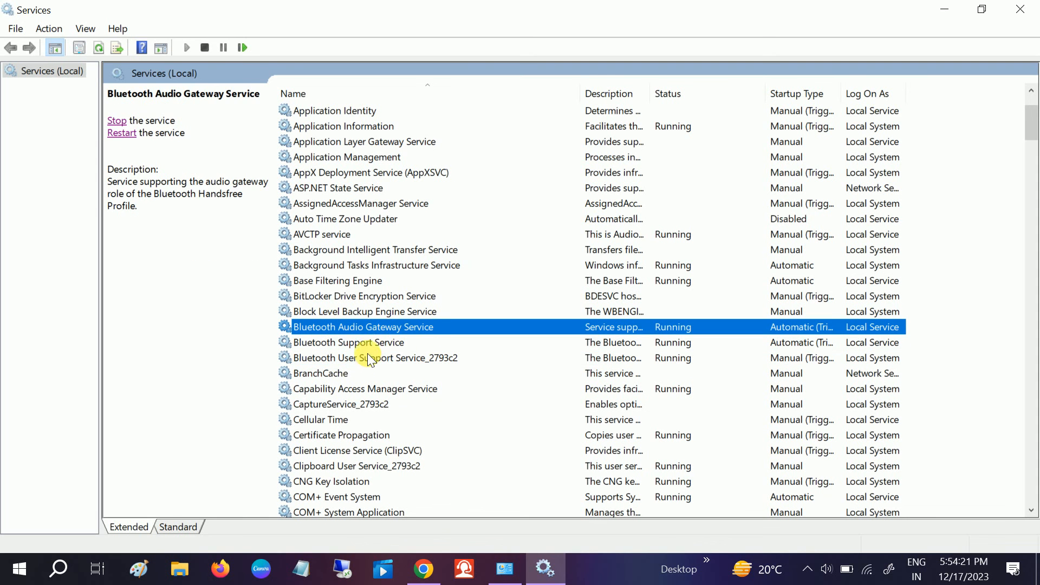
{"action": "left_click", "coordinate": [349, 342]}
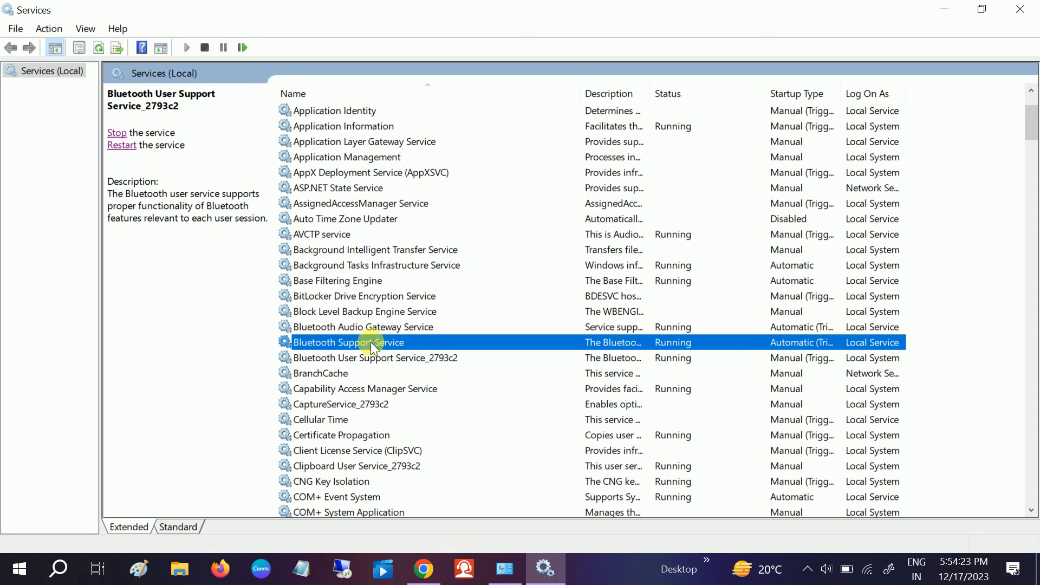
{"action": "left_click", "coordinate": [362, 326]}
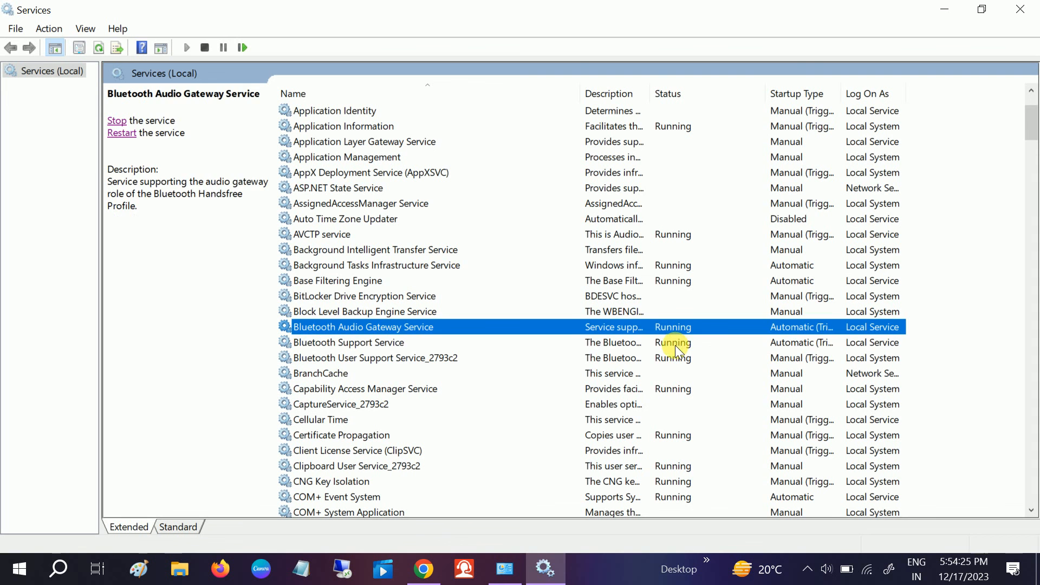
{"action": "left_click", "coordinate": [375, 358]}
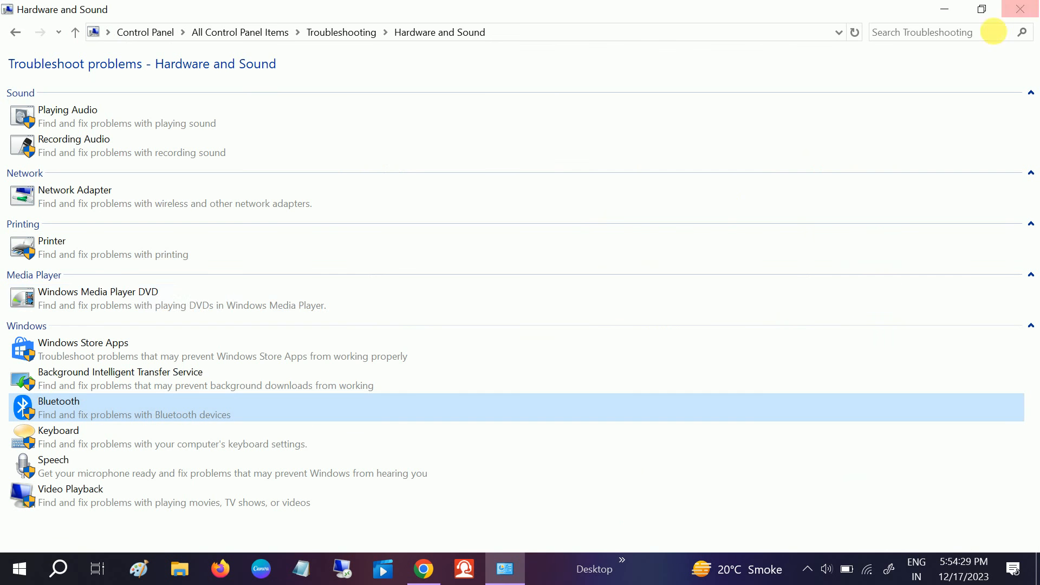
{"action": "mouse_move", "coordinate": [952, 54]}
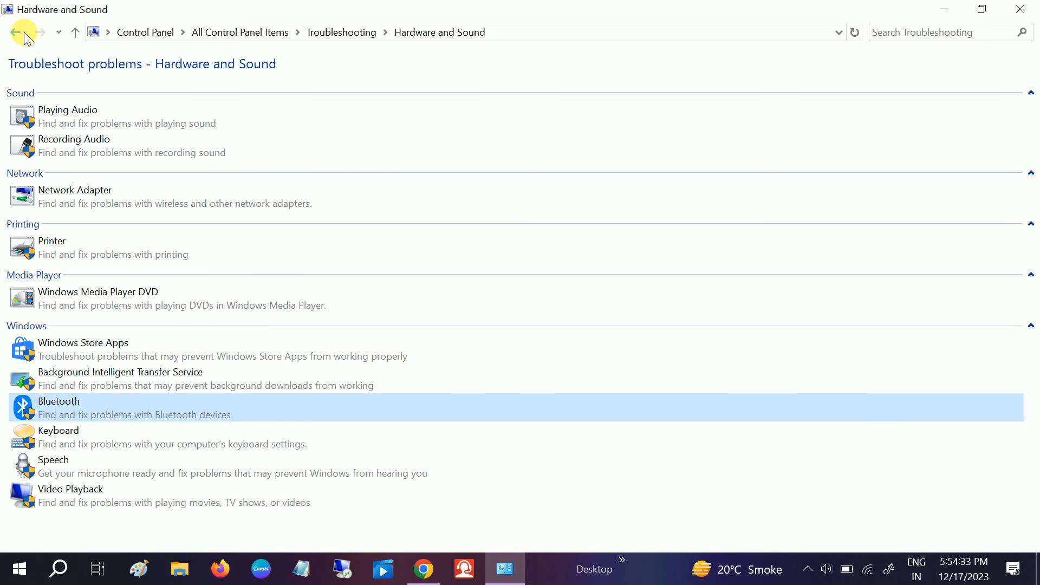
Return to All Control Panel Items and launch Device Manager.
{"action": "left_click", "coordinate": [18, 32]}
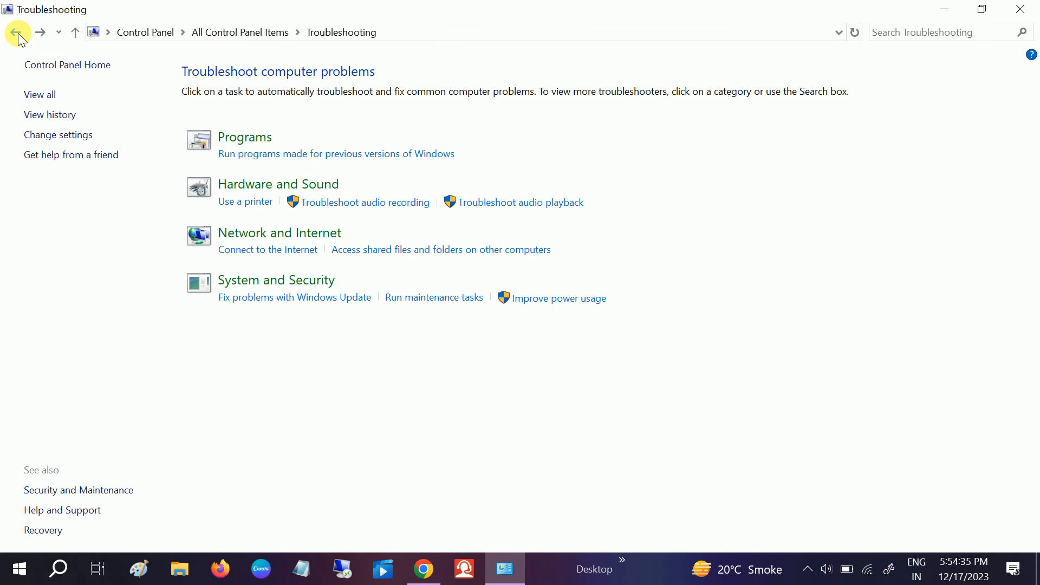
{"action": "left_click", "coordinate": [16, 31]}
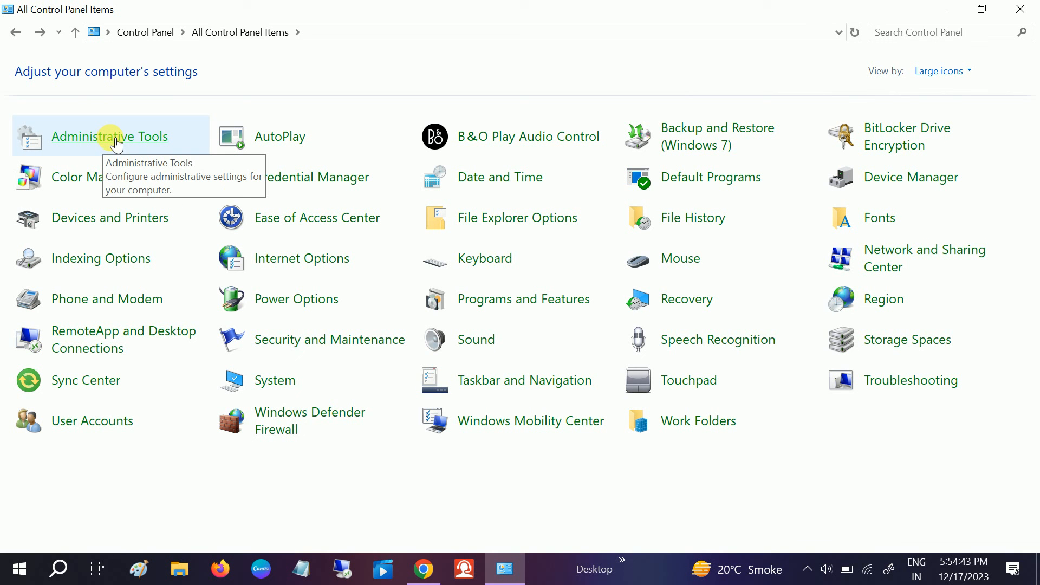
{"action": "mouse_move", "coordinate": [912, 185]}
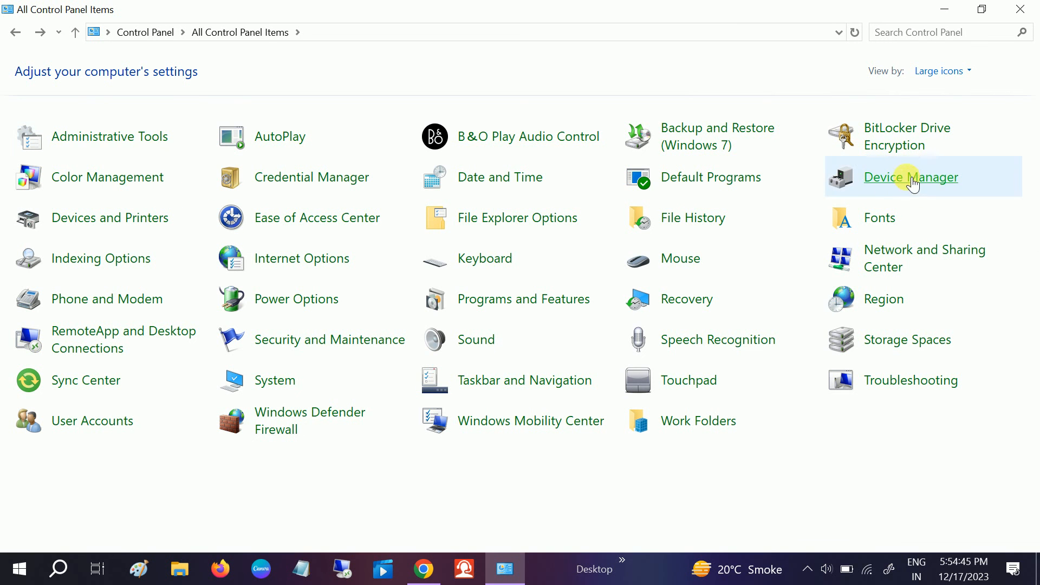
{"action": "left_click", "coordinate": [911, 177]}
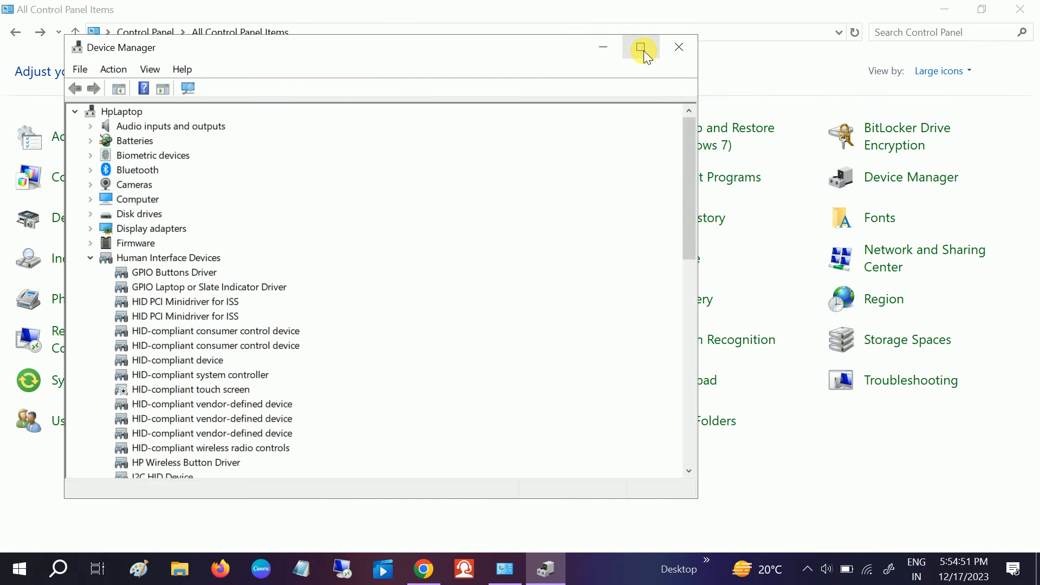
Maximize Device Manager and expand the Bluetooth category.
{"action": "left_click", "coordinate": [640, 46]}
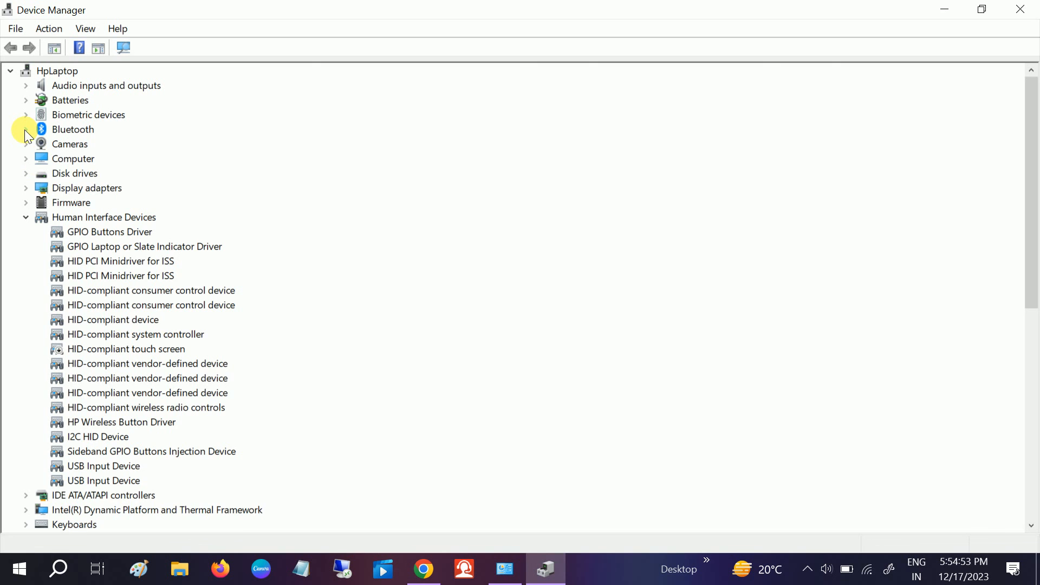
{"action": "left_click", "coordinate": [25, 129]}
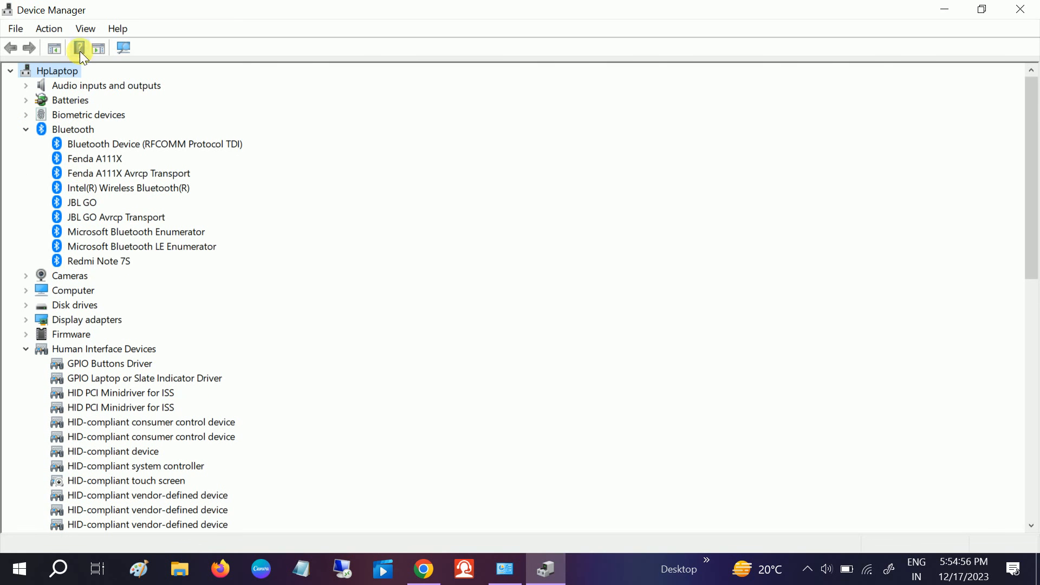
{"action": "left_click", "coordinate": [85, 28]}
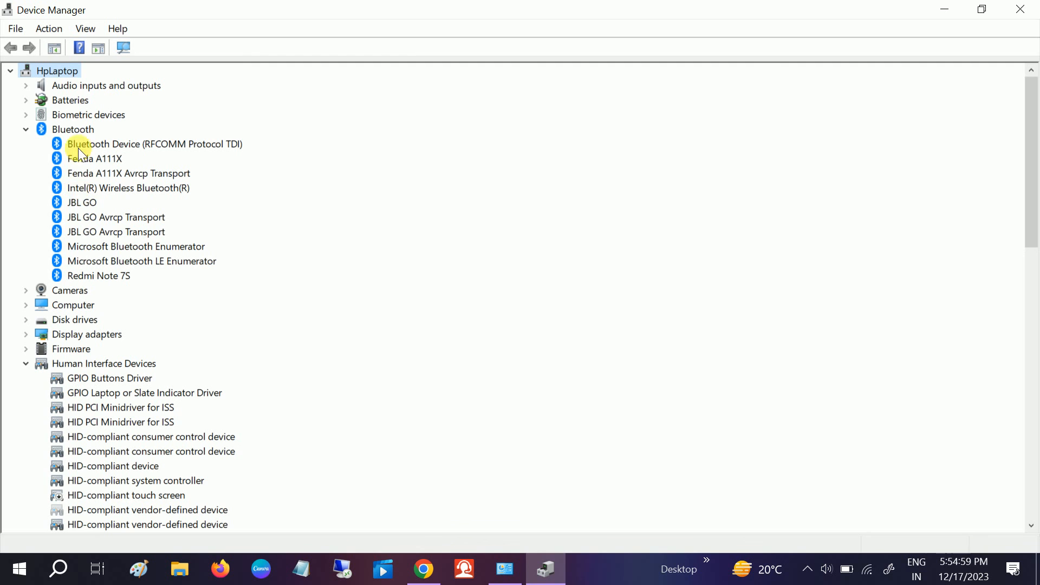
{"action": "mouse_move", "coordinate": [95, 246]}
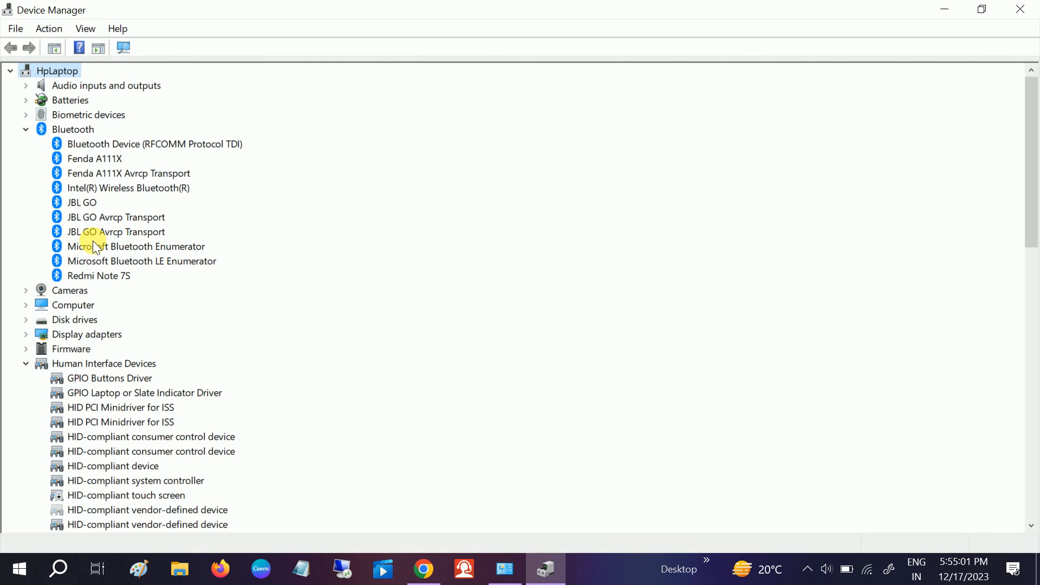
Disable the Intel(R) Wireless Bluetooth(R) adapter, confirm, then enable it again.
{"action": "left_click", "coordinate": [128, 187]}
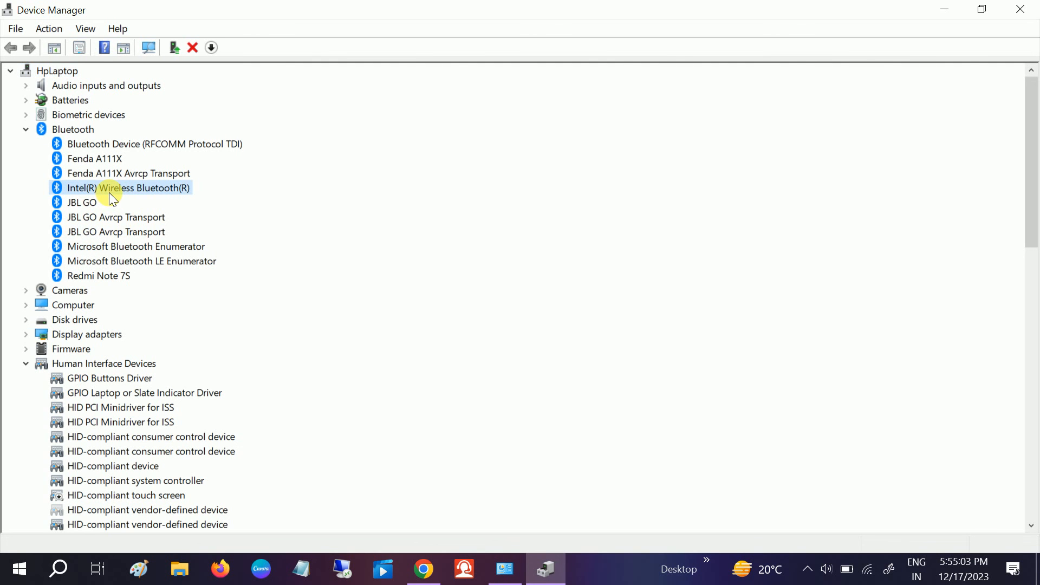
{"action": "right_click", "coordinate": [128, 187]}
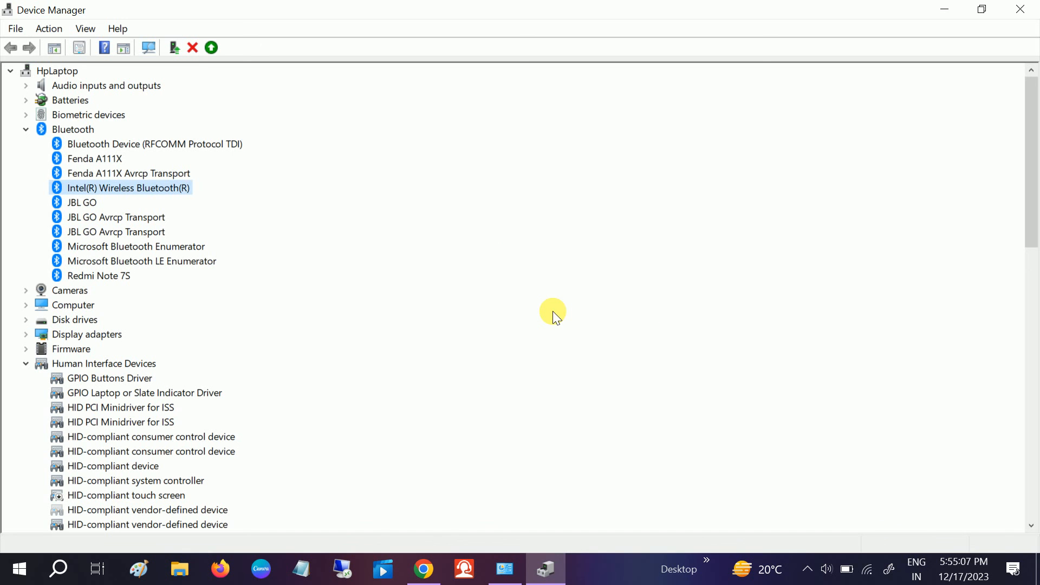
{"action": "left_click", "coordinate": [9, 71]}
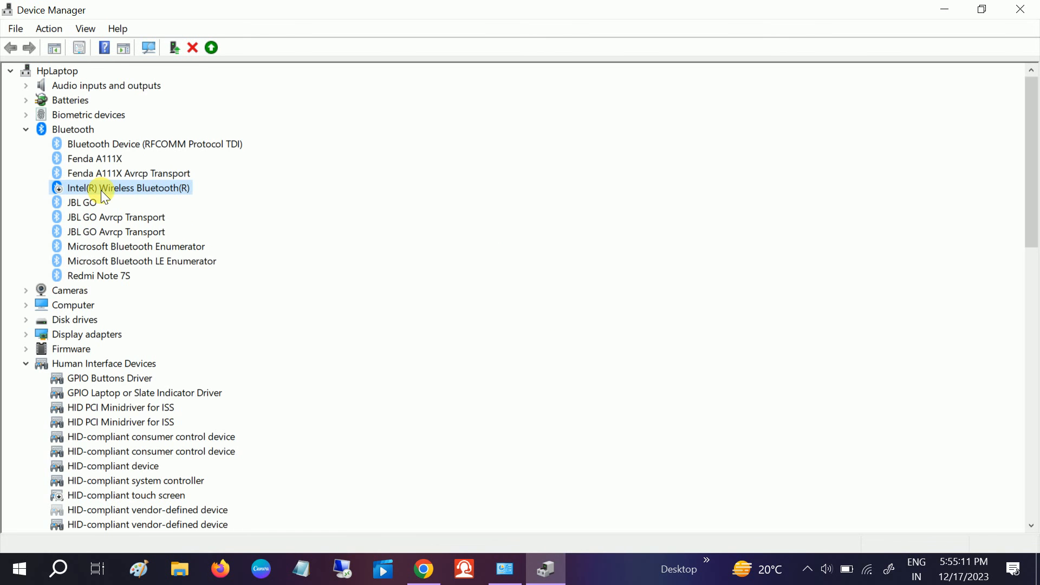
{"action": "right_click", "coordinate": [128, 188]}
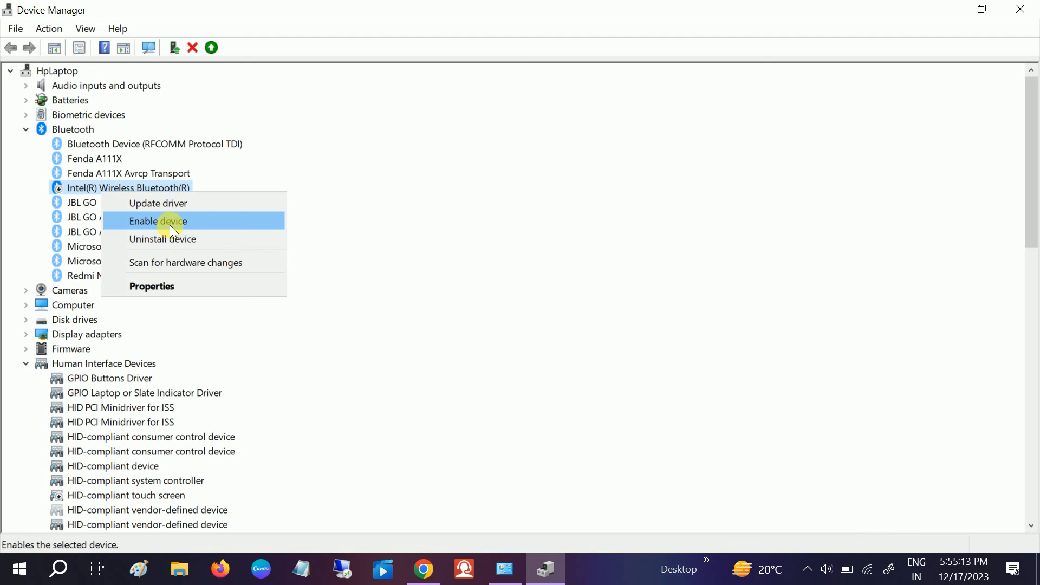
{"action": "left_click", "coordinate": [158, 221]}
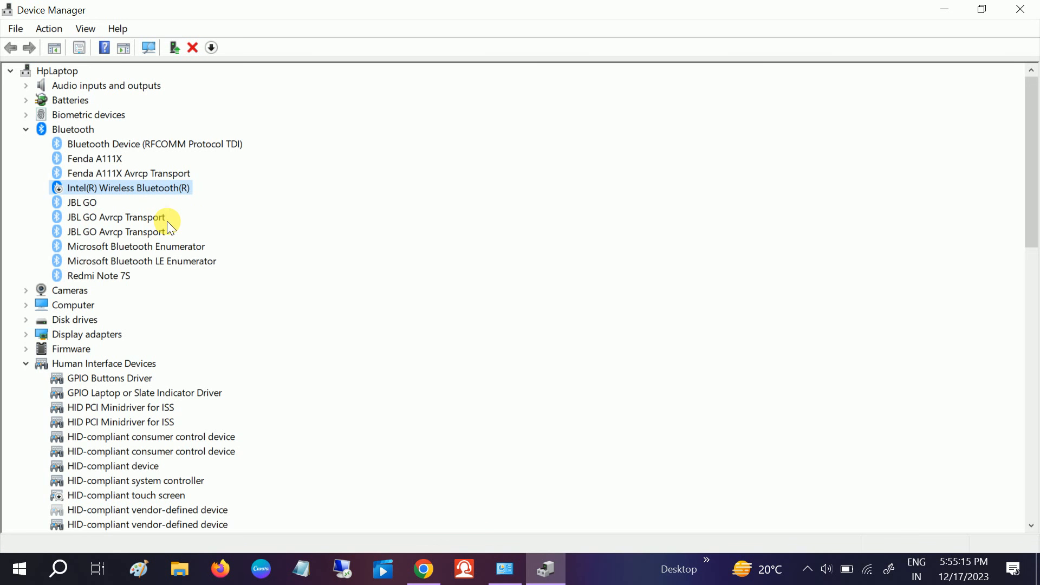
{"action": "mouse_move", "coordinate": [159, 211]}
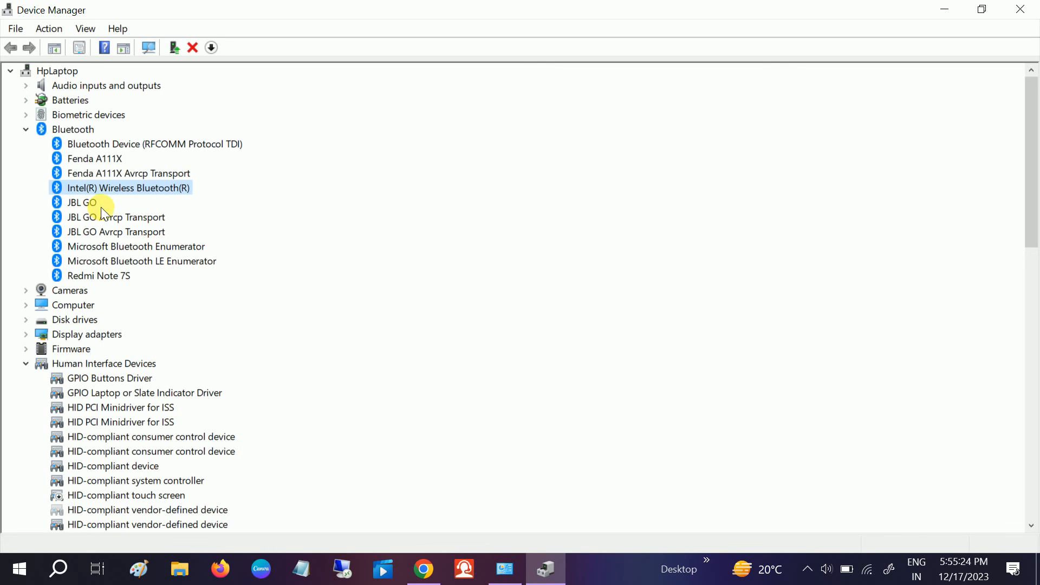
{"action": "mouse_move", "coordinate": [103, 192]}
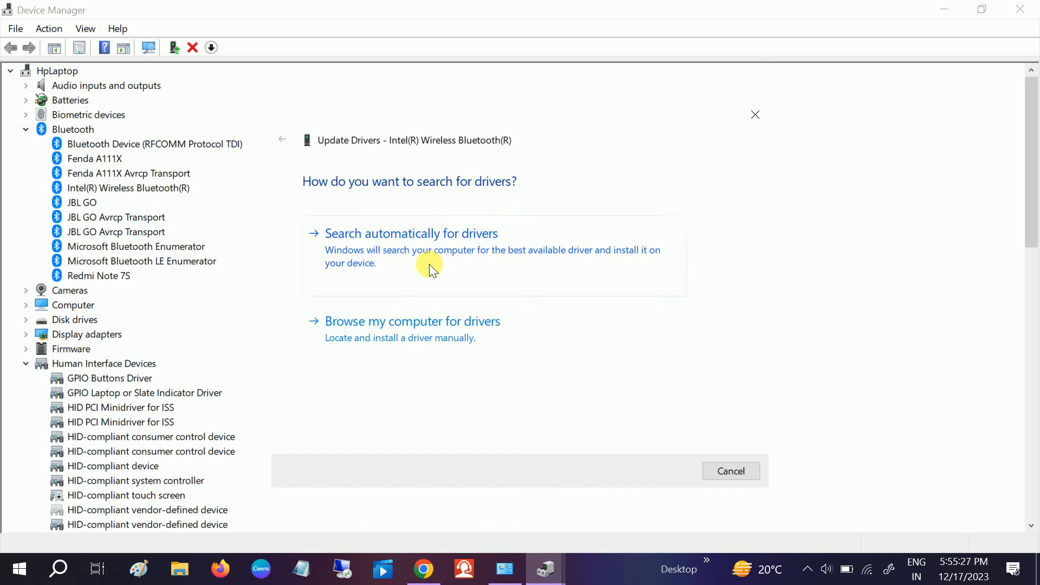
Search automatically for a newer Intel Wireless Bluetooth driver, then look on Windows Update.
{"action": "left_click", "coordinate": [410, 233]}
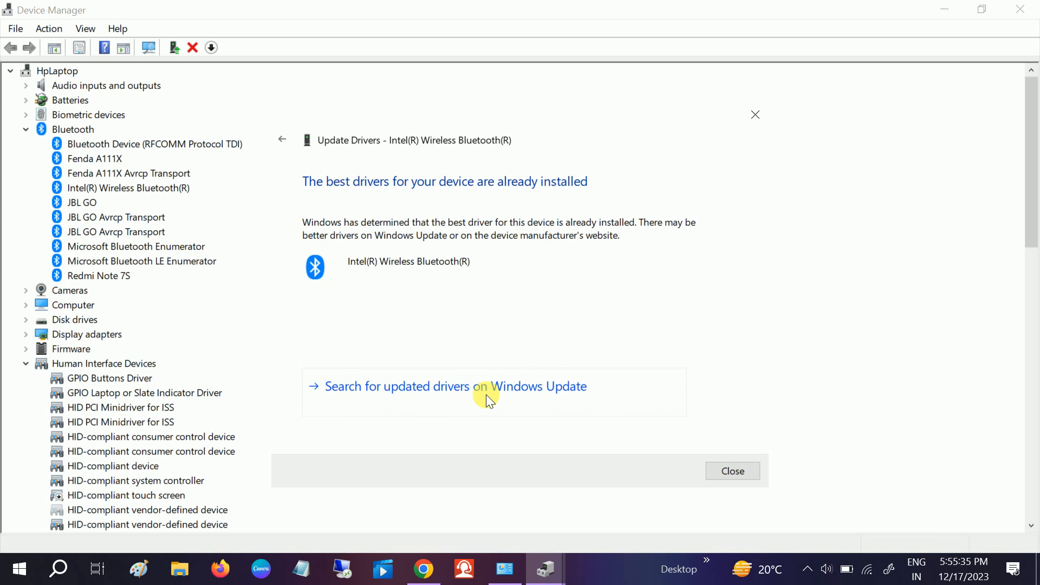
{"action": "left_click", "coordinate": [731, 471]}
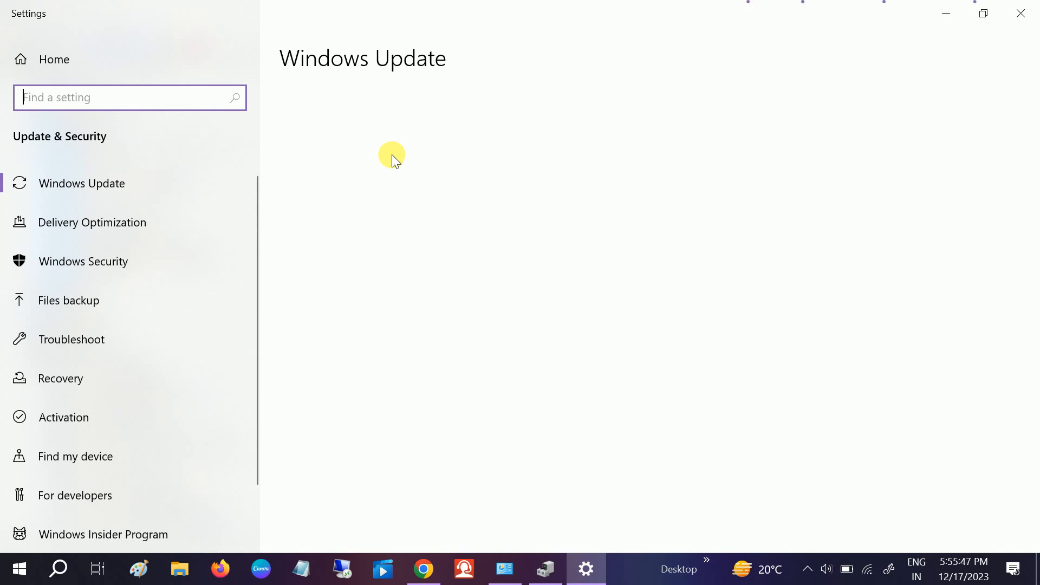
{"action": "mouse_move", "coordinate": [423, 189]}
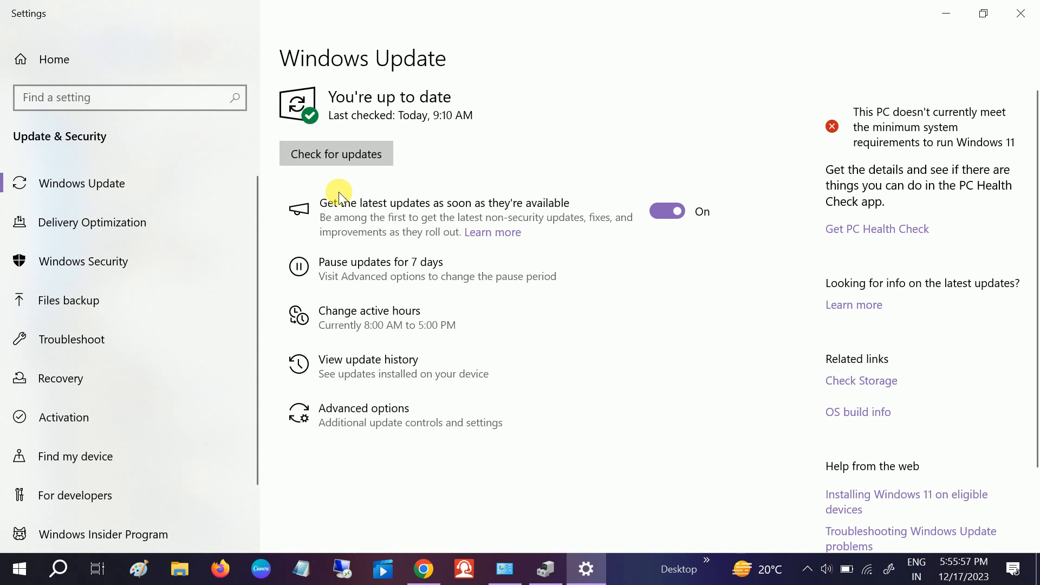
Check for updates on the Windows Update page, confirming the PC is up to date.
{"action": "left_click", "coordinate": [336, 153]}
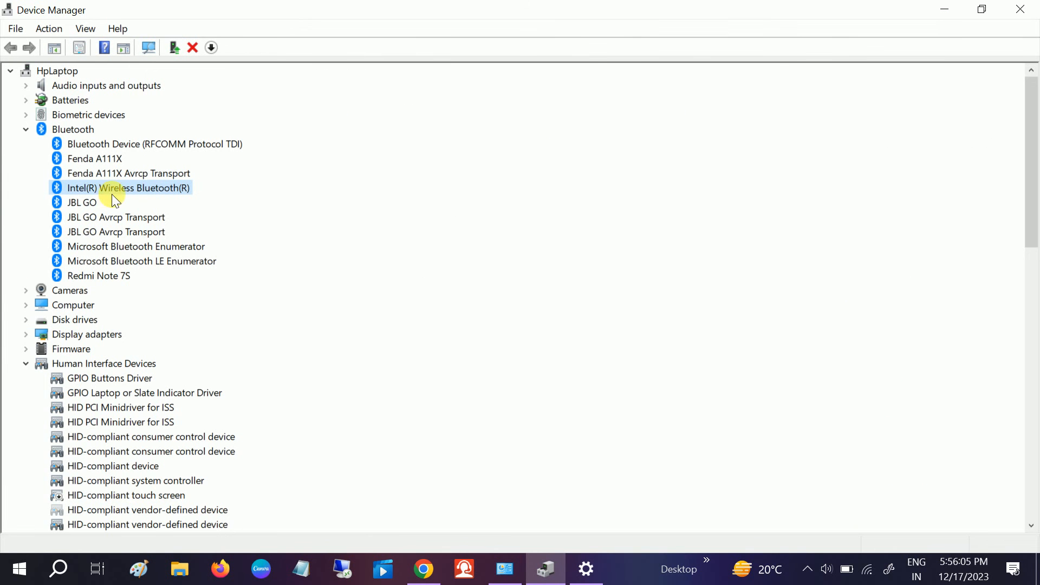
{"action": "mouse_move", "coordinate": [111, 153]}
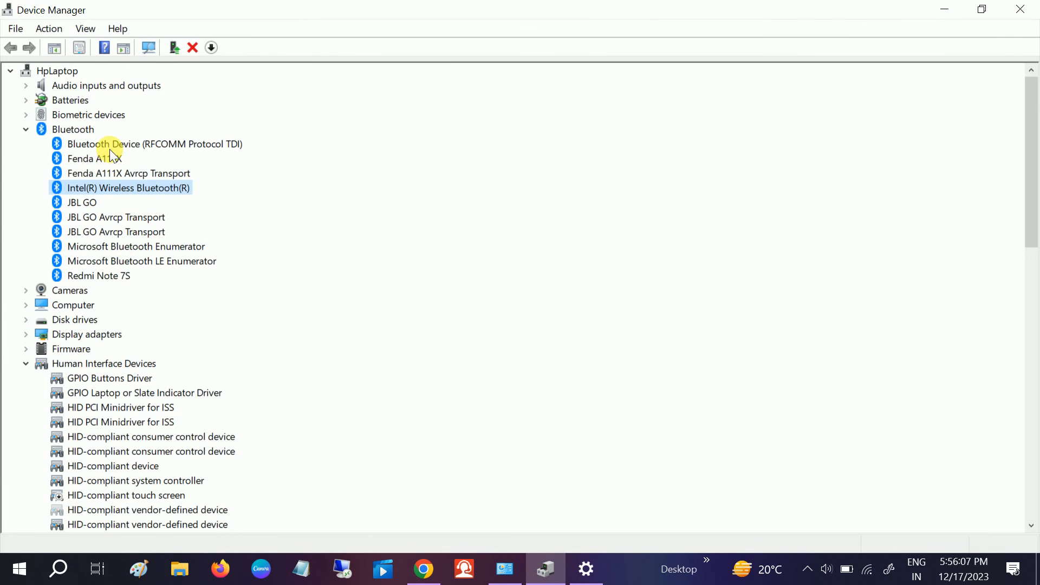
{"action": "mouse_move", "coordinate": [118, 202]}
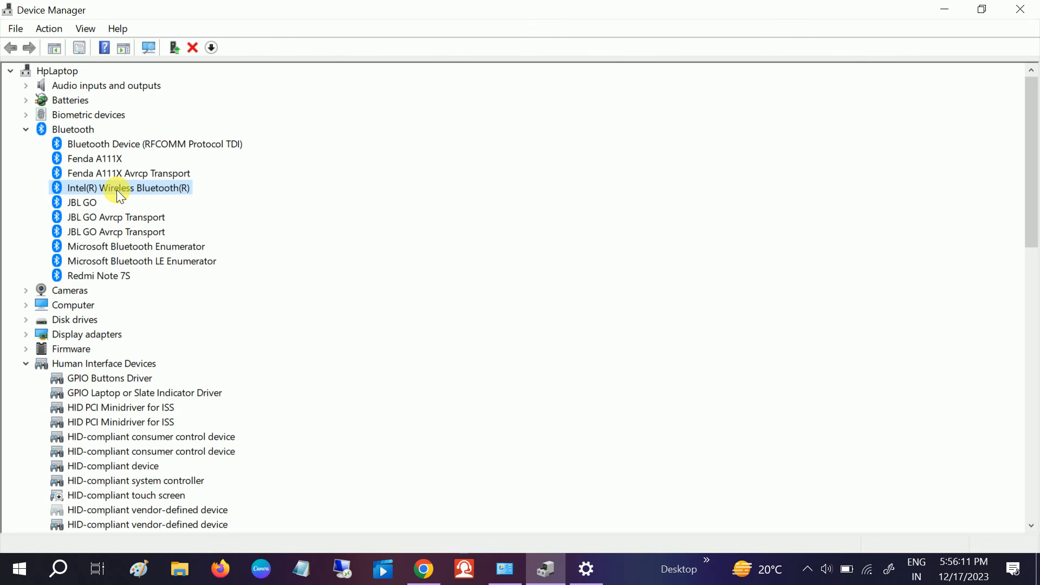
{"action": "left_click", "coordinate": [193, 46]}
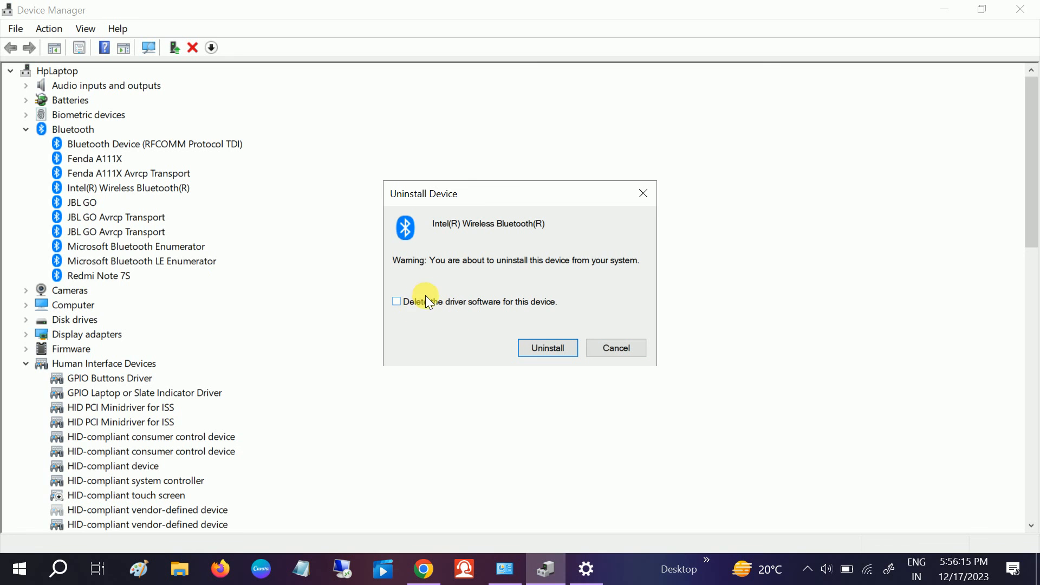
{"action": "mouse_move", "coordinate": [547, 312]}
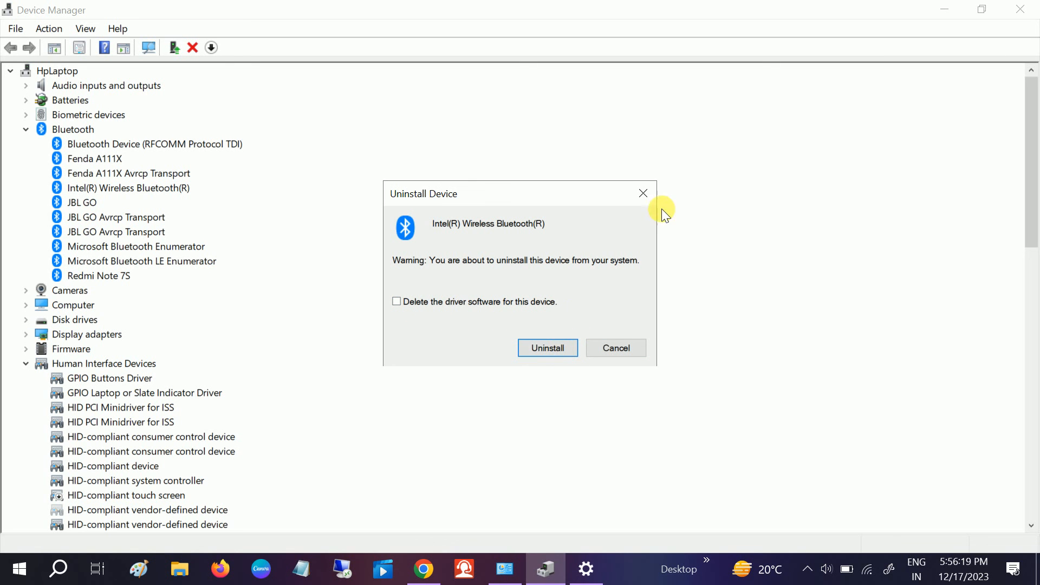
{"action": "left_click", "coordinate": [643, 193]}
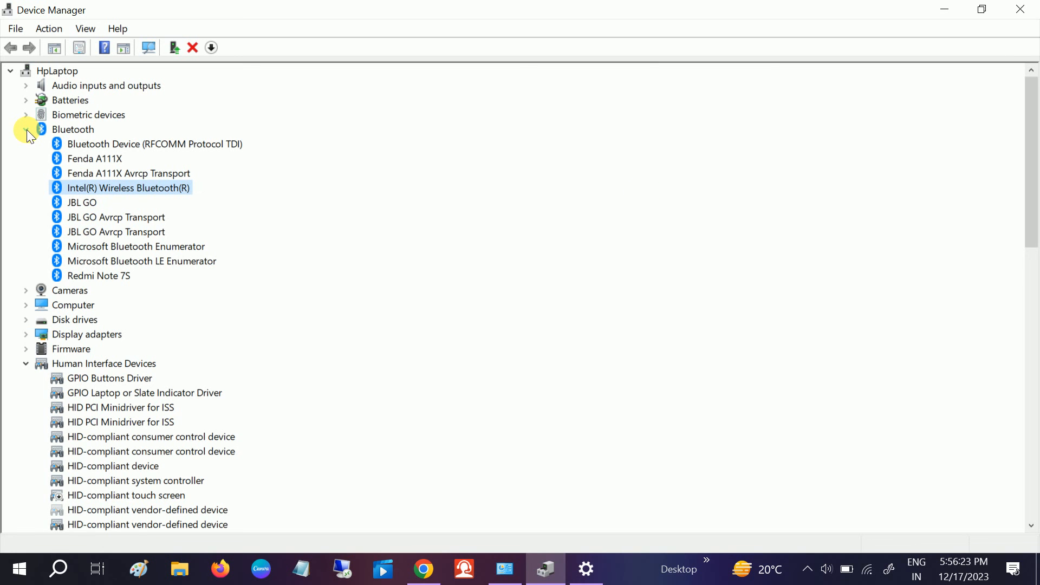
Collapse the Bluetooth and Human Interface Devices categories in the device tree.
{"action": "left_click", "coordinate": [25, 129]}
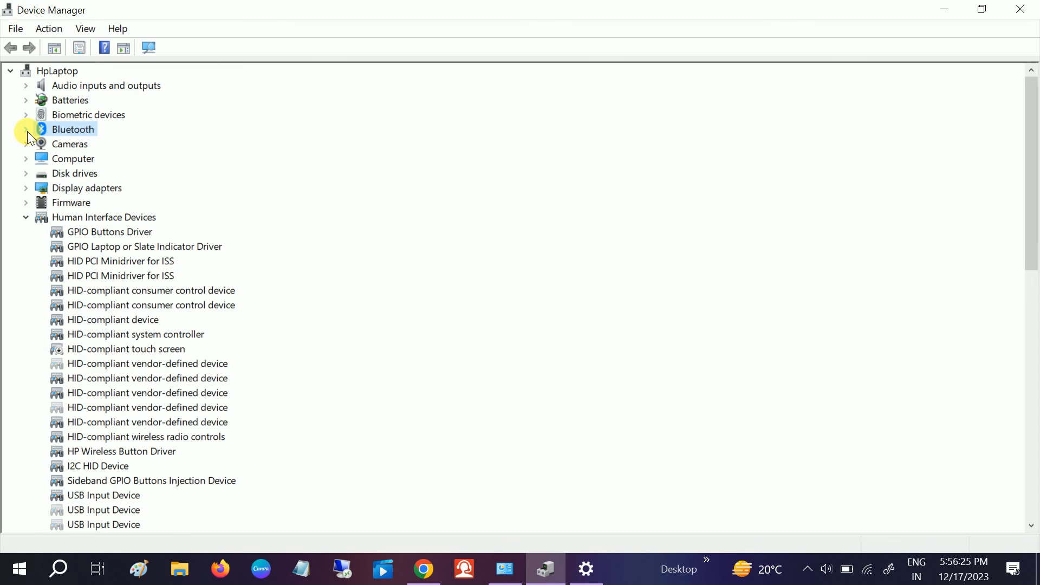
{"action": "left_click", "coordinate": [71, 129]}
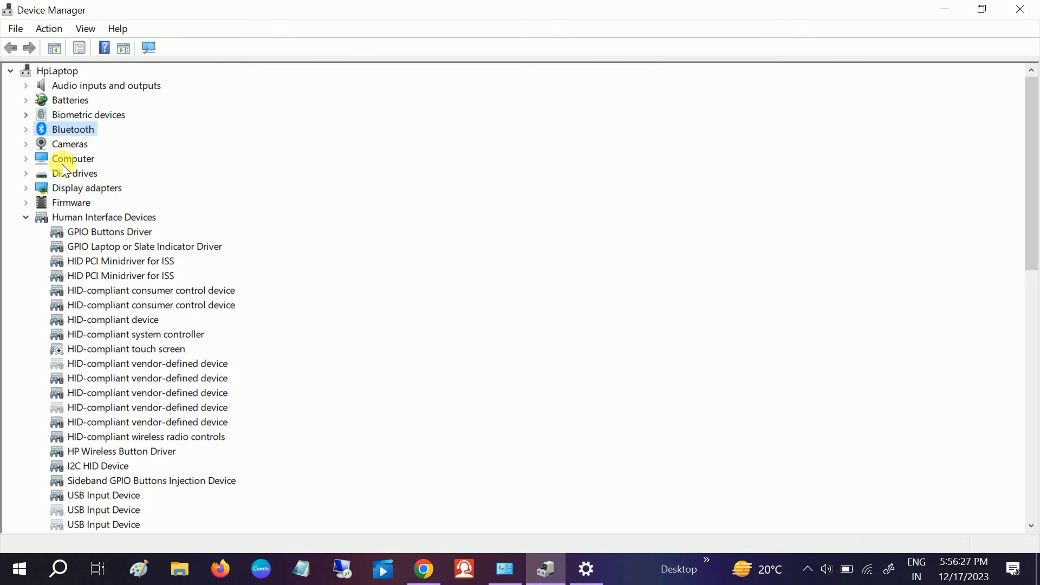
{"action": "left_click", "coordinate": [584, 569]}
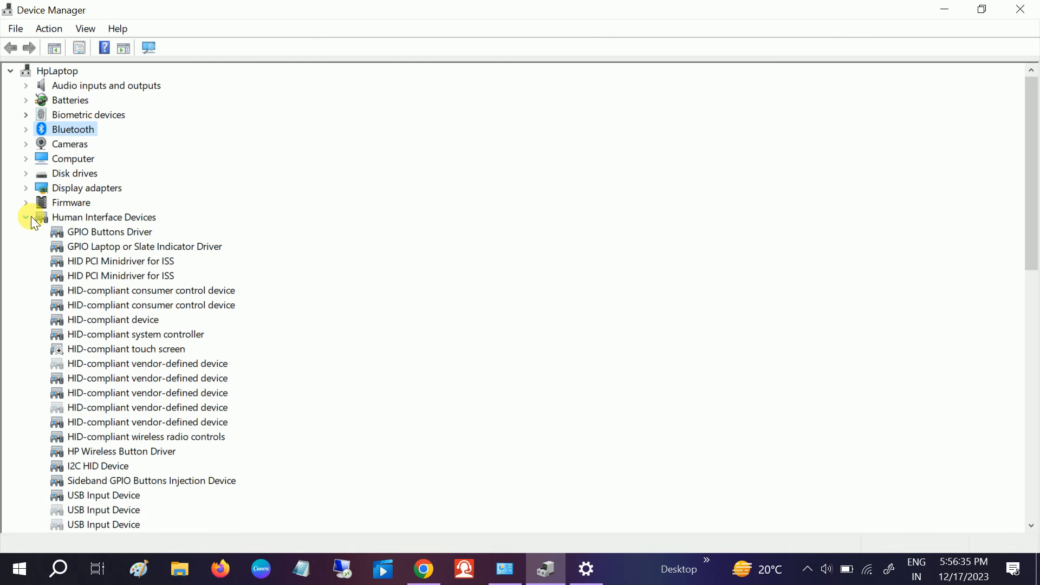
{"action": "left_click", "coordinate": [26, 217]}
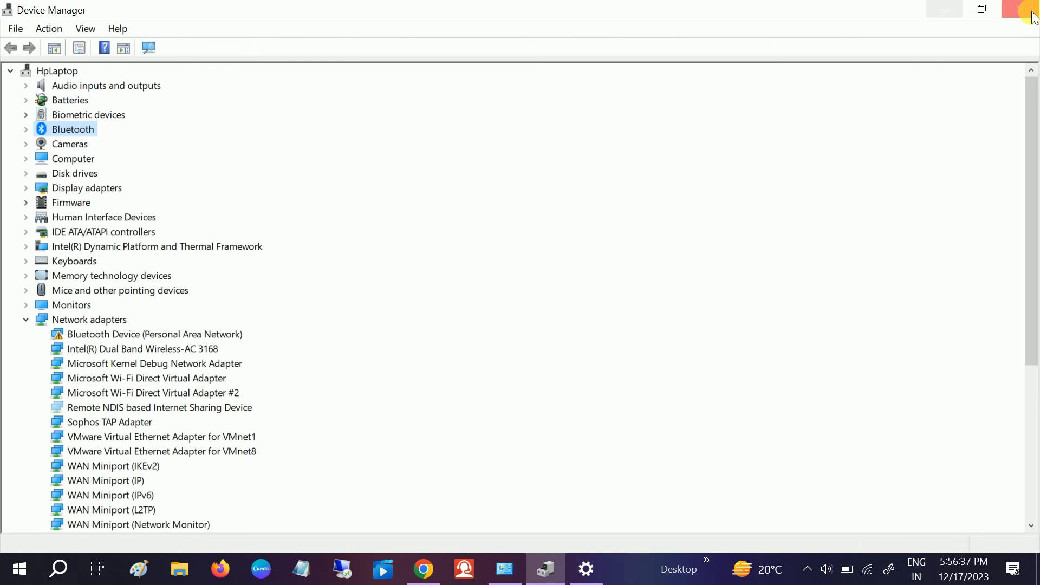